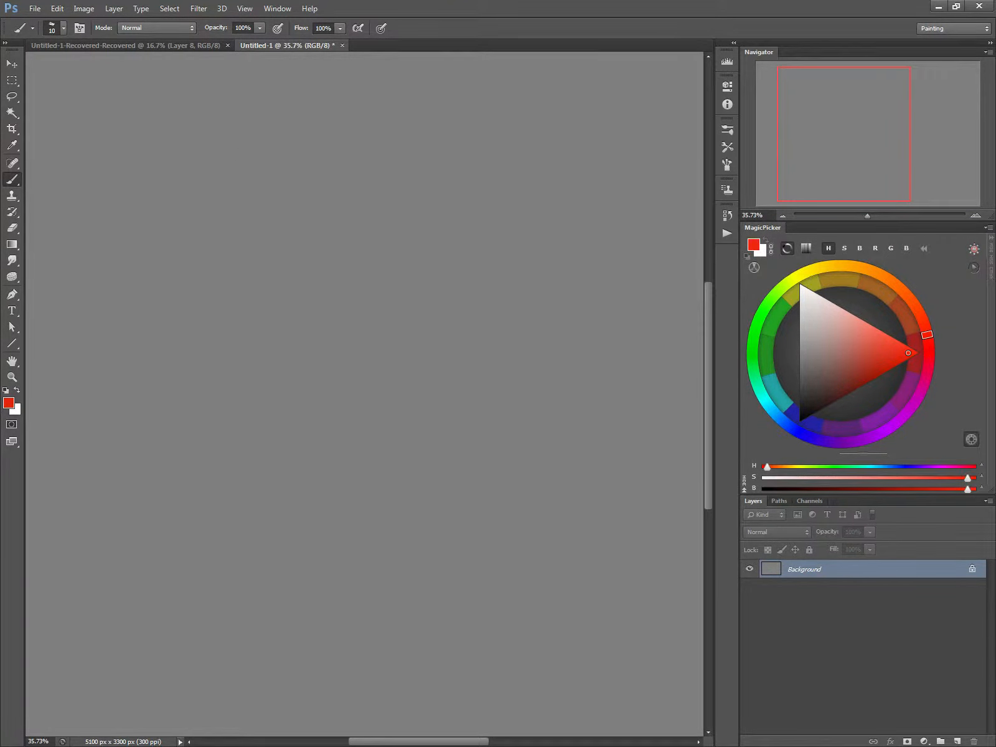
{"action": "mouse_move", "coordinate": [182, 132]}
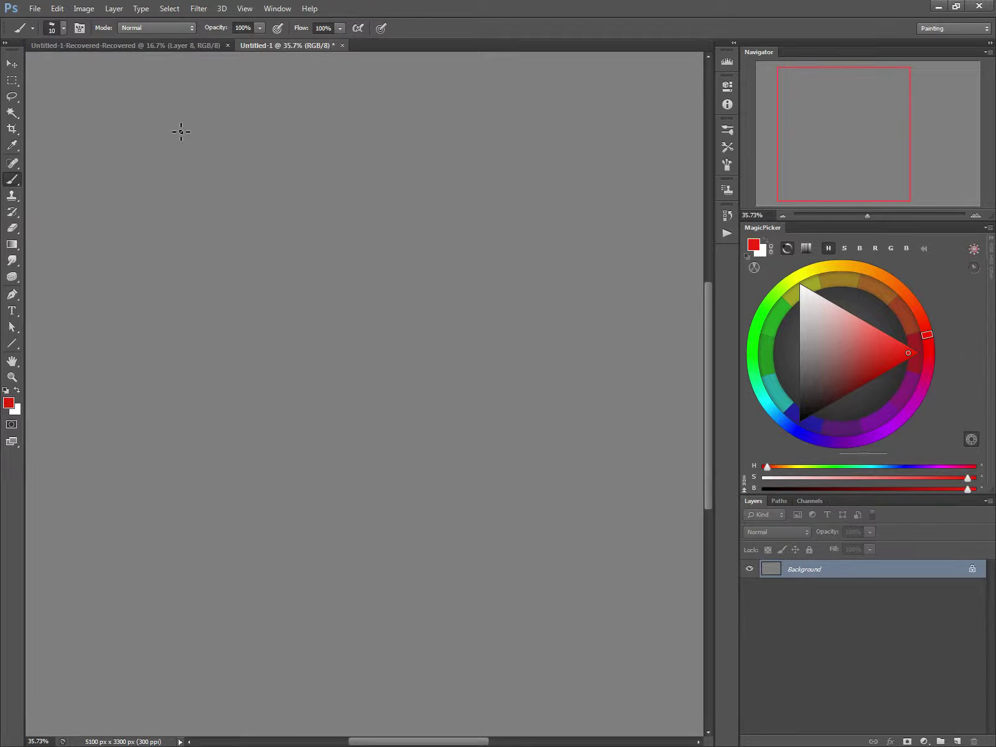
{"action": "mouse_move", "coordinate": [175, 189]}
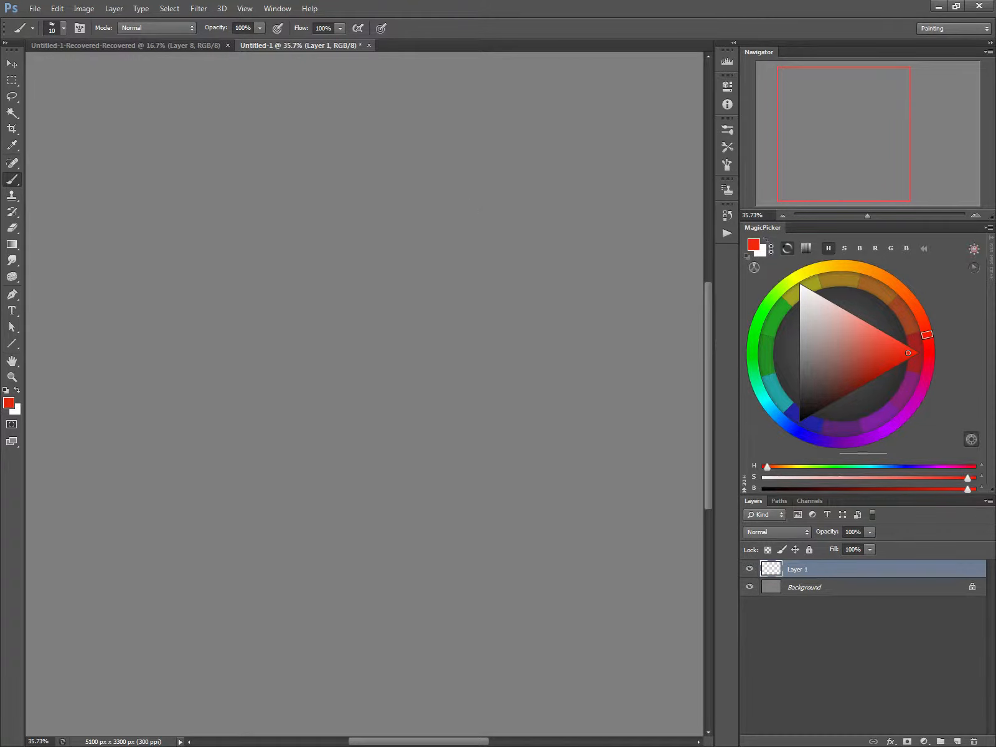
{"action": "mouse_move", "coordinate": [218, 206]}
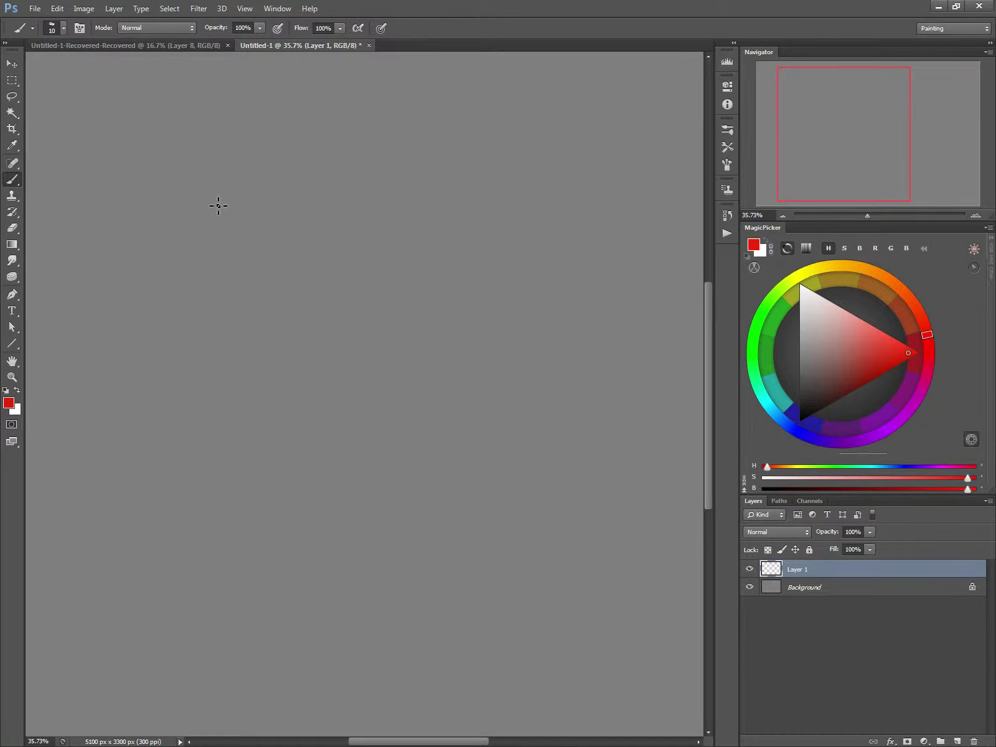
{"action": "mouse_move", "coordinate": [211, 198]}
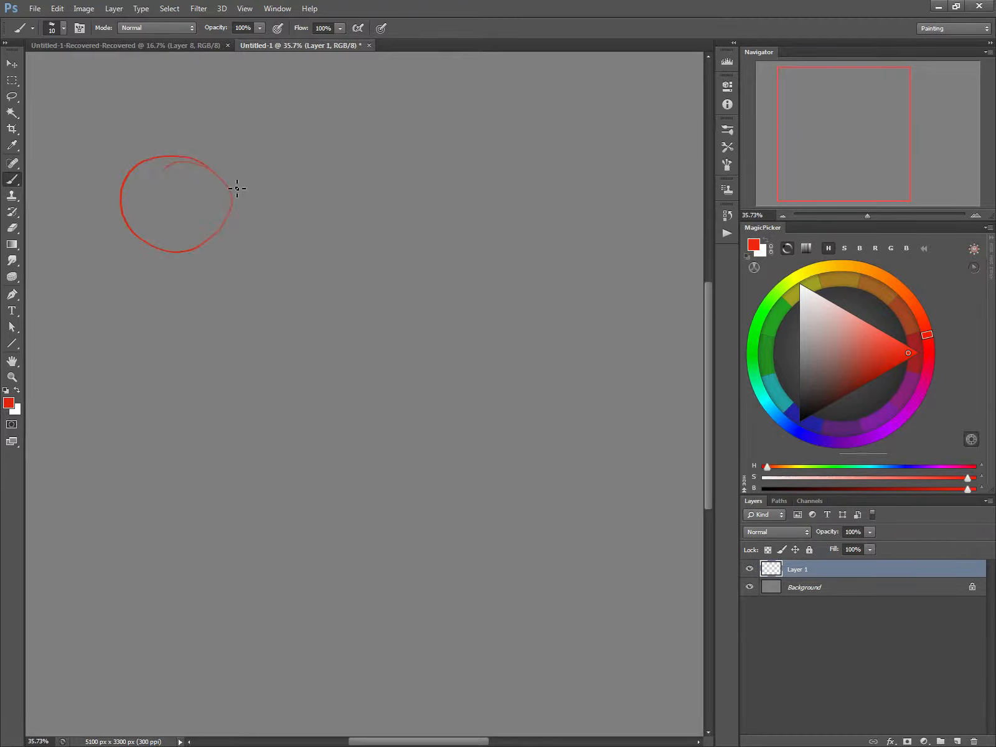
{"action": "mouse_move", "coordinate": [399, 303]}
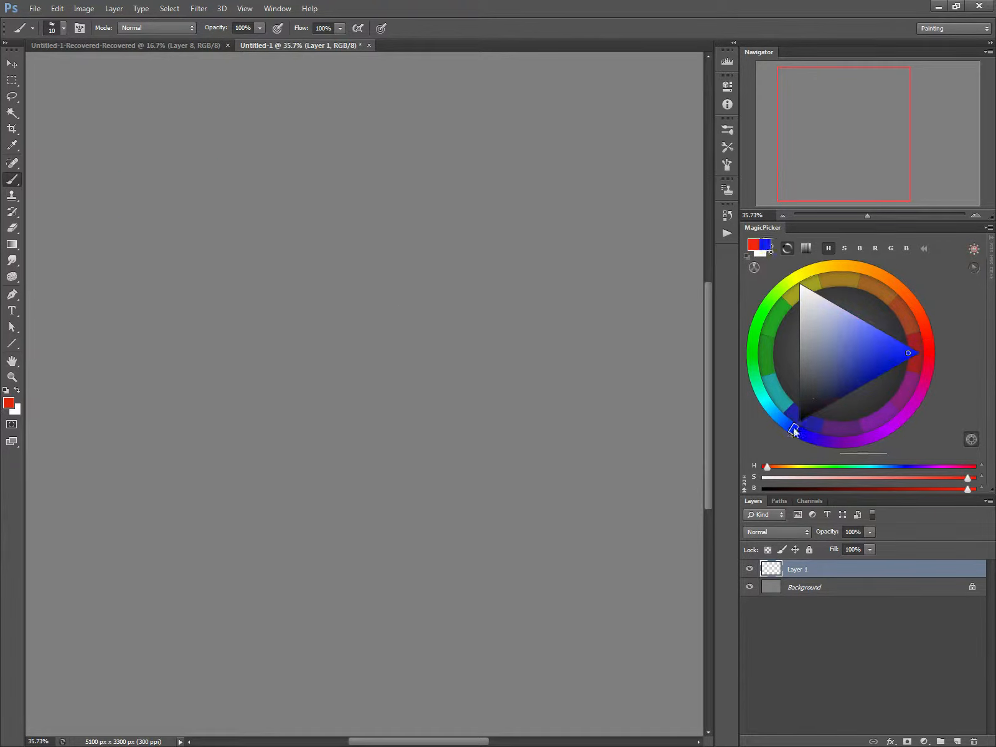
Step: Lighten the grey background with Hue/Saturation, then select the empty drawing layer
{"action": "left_click", "coordinate": [805, 587]}
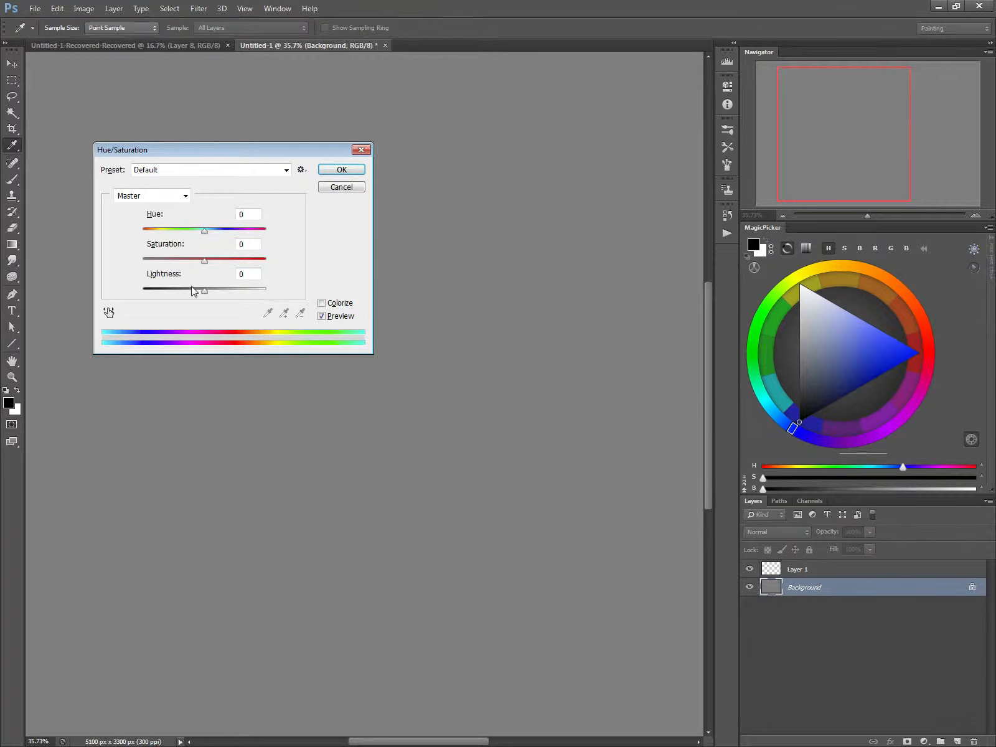
{"action": "left_click", "coordinate": [341, 169]}
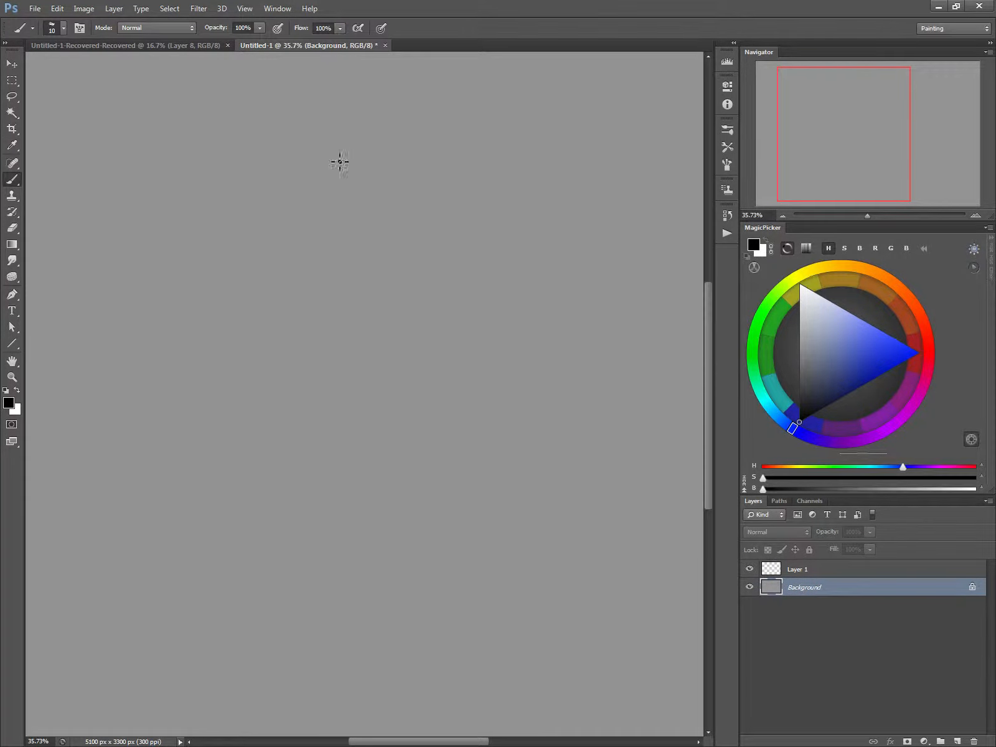
{"action": "left_click", "coordinate": [797, 568]}
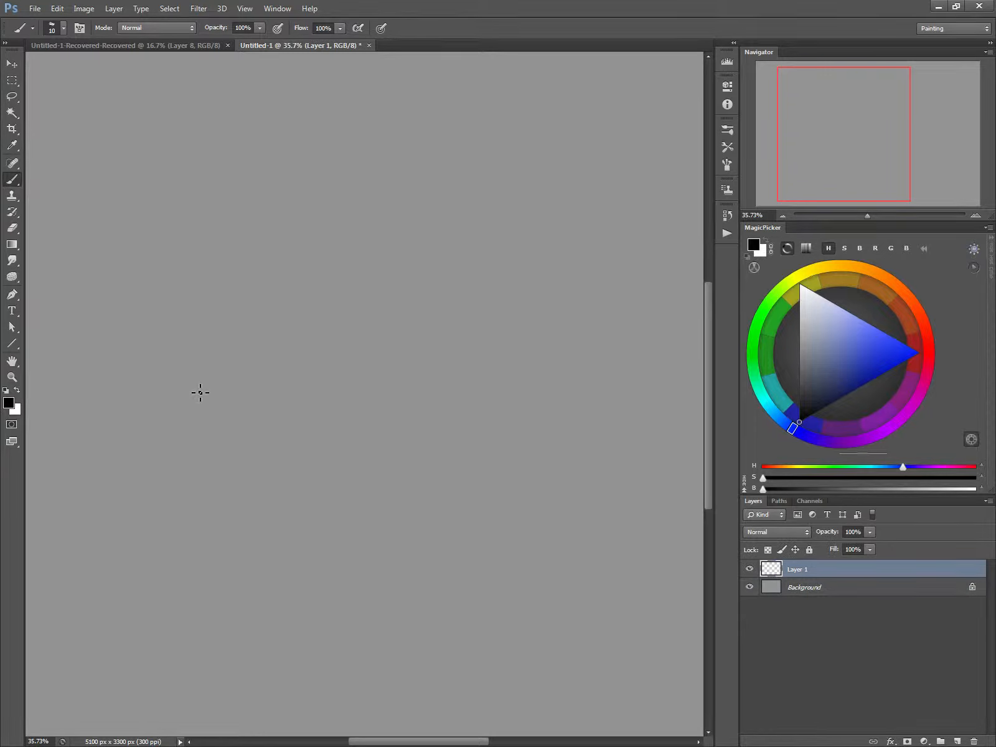
{"action": "mouse_move", "coordinate": [159, 166]}
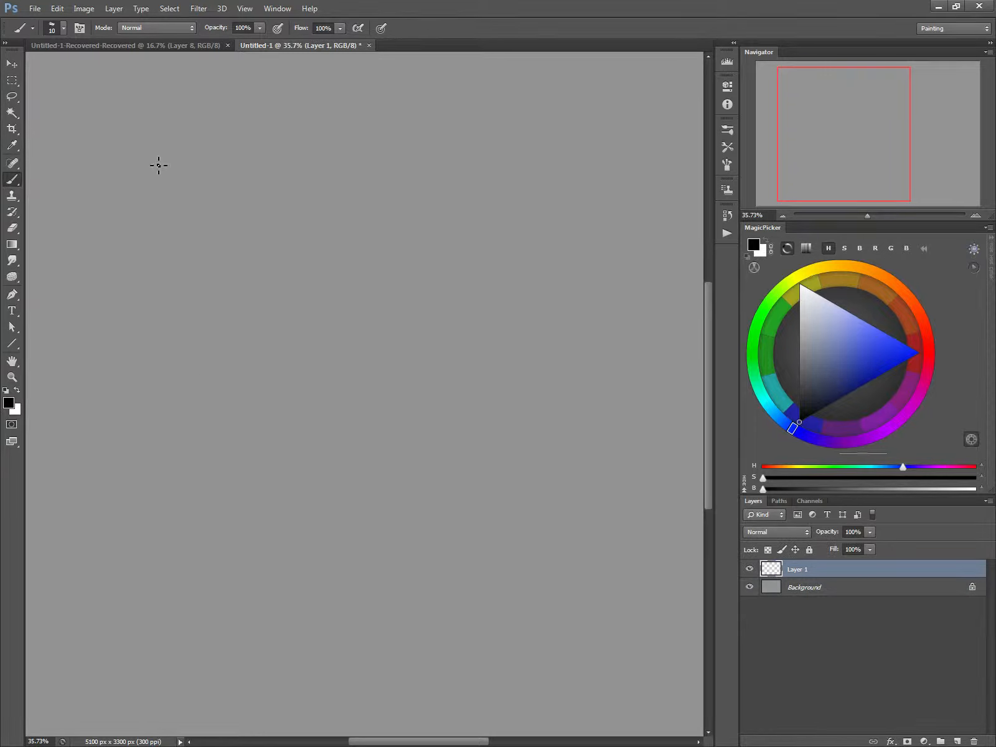
{"action": "mouse_move", "coordinate": [152, 165]}
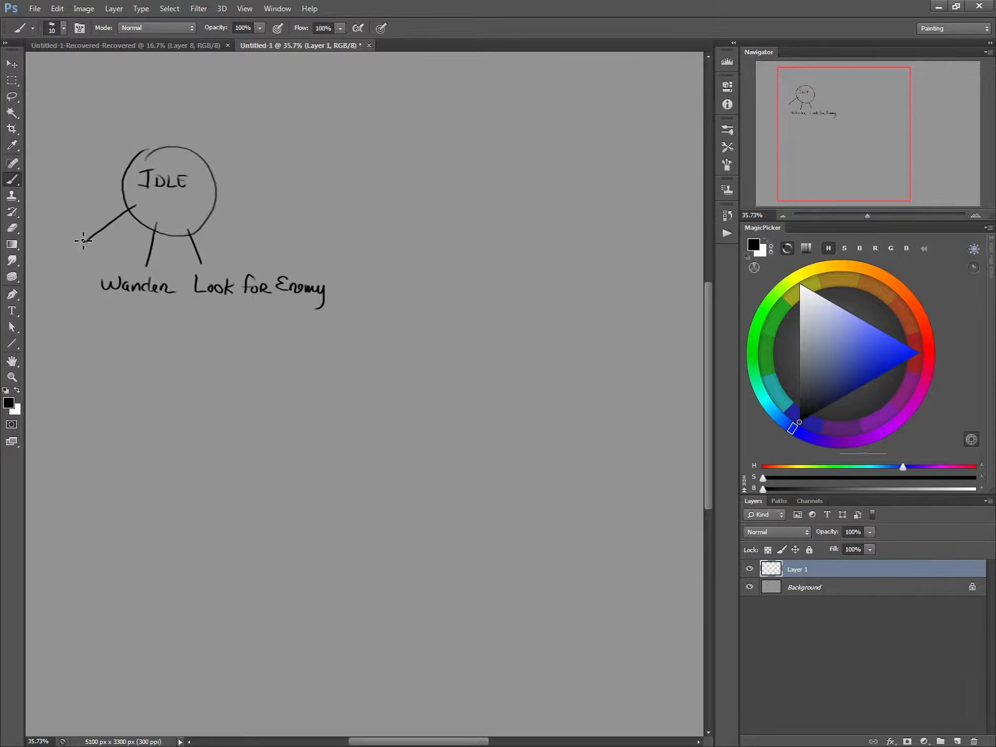
{"action": "mouse_move", "coordinate": [56, 240]}
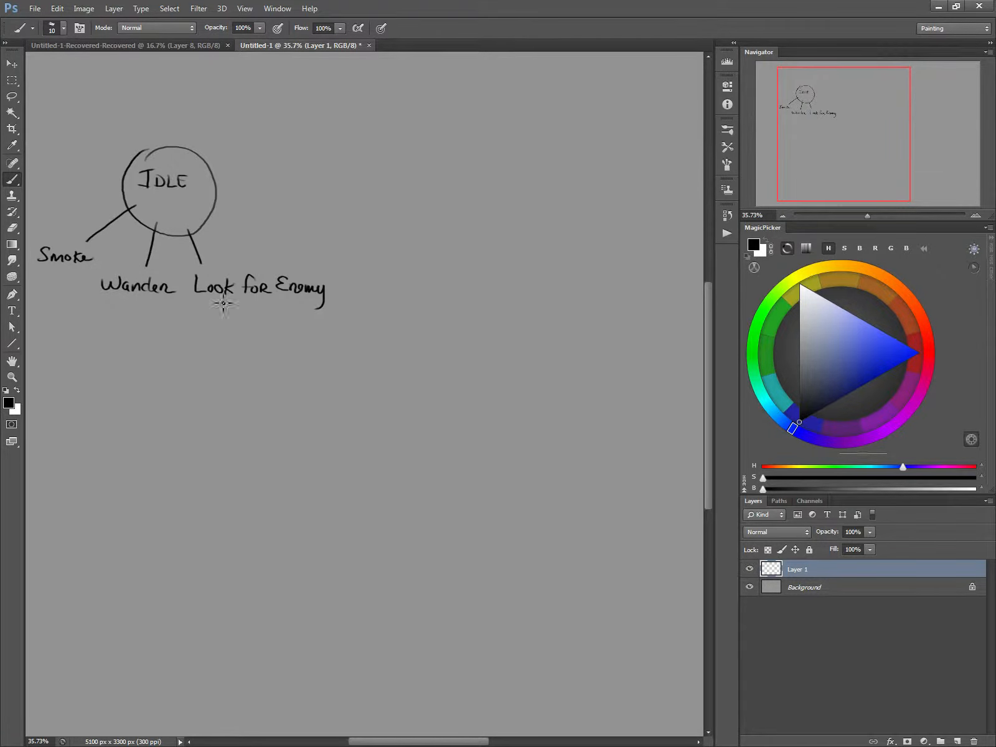
{"action": "mouse_move", "coordinate": [158, 316]}
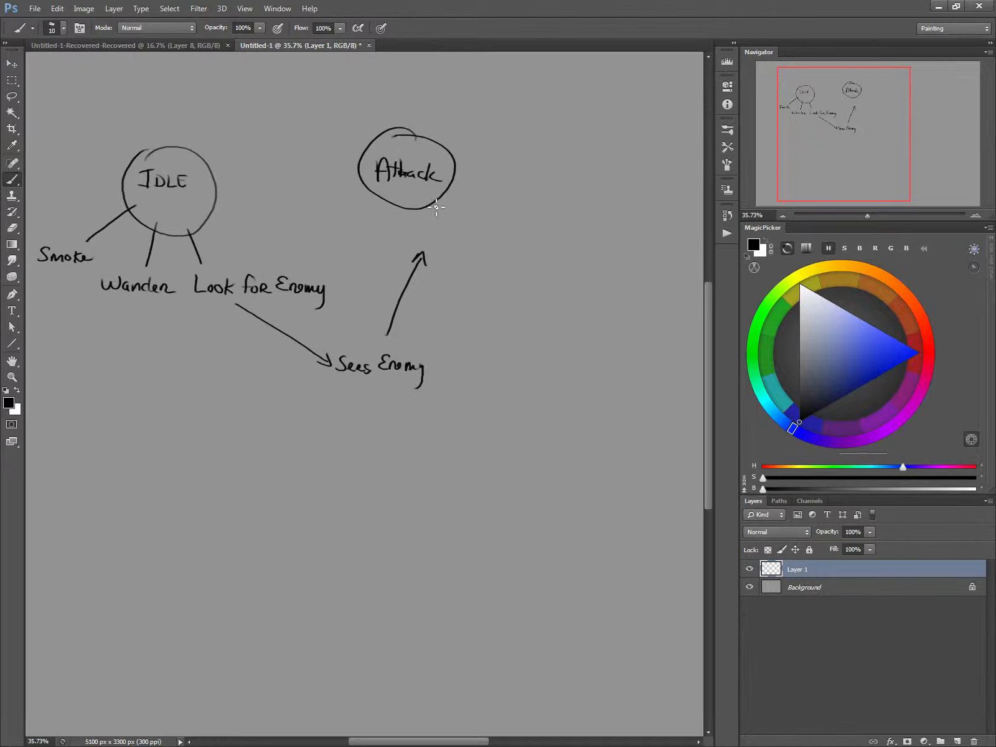
{"action": "mouse_move", "coordinate": [438, 200]}
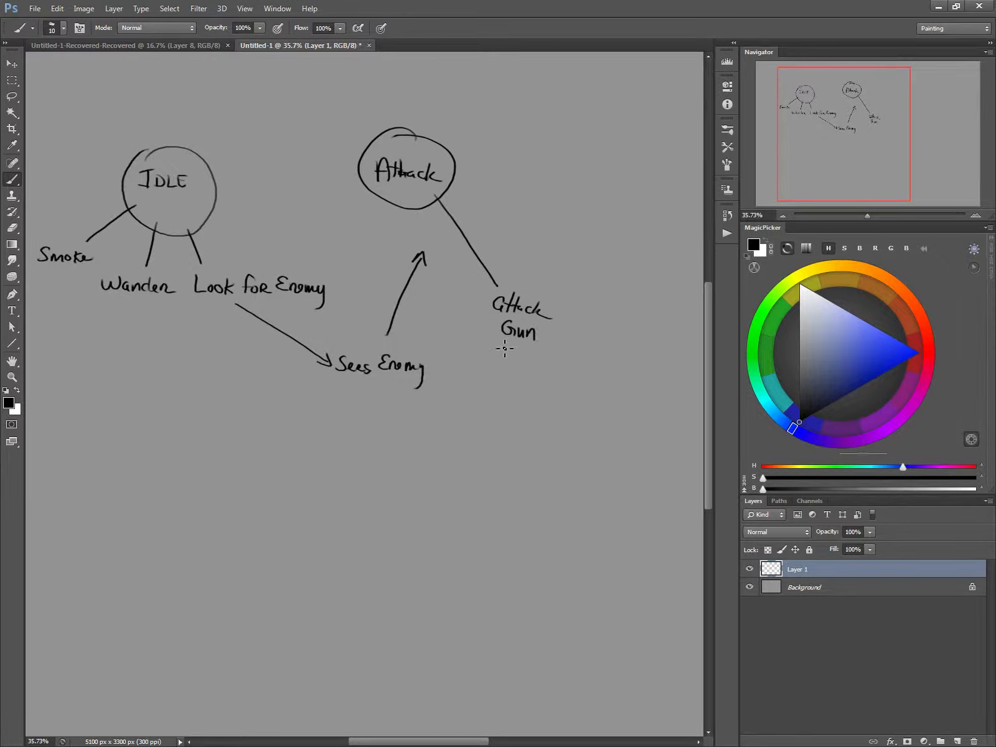
{"action": "mouse_move", "coordinate": [548, 367]}
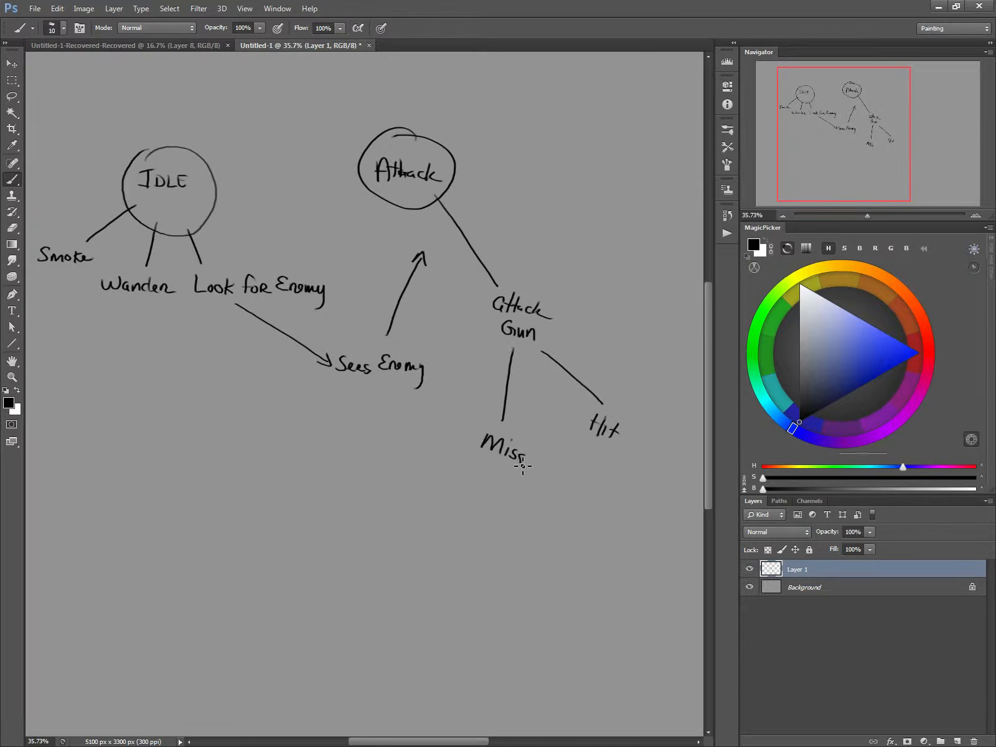
{"action": "mouse_move", "coordinate": [560, 453]}
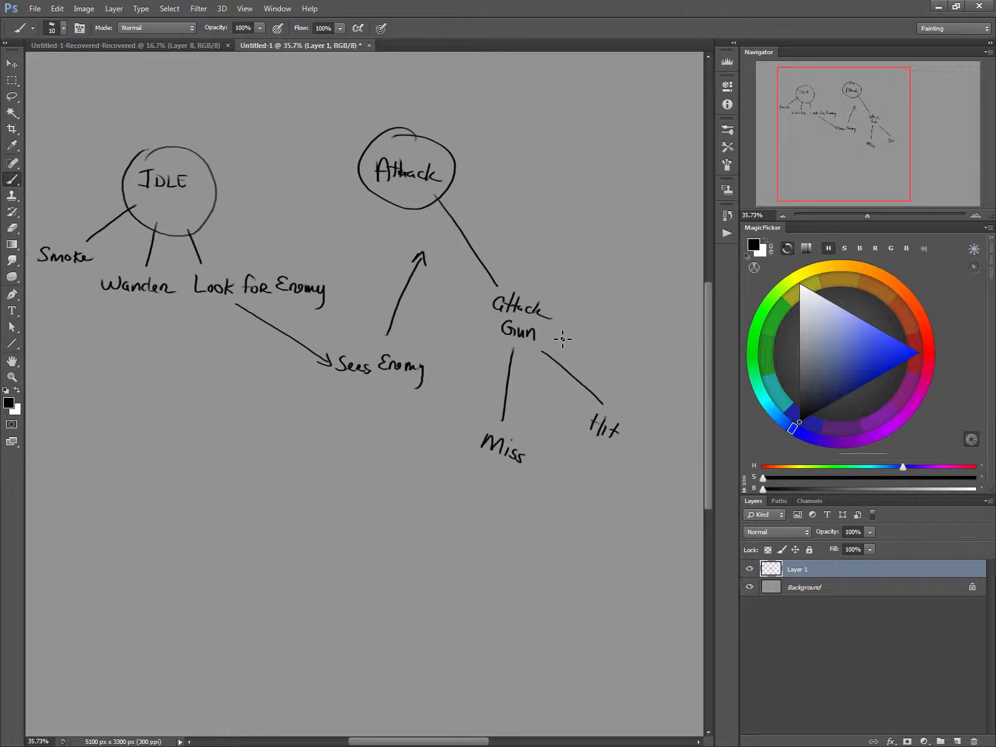
{"action": "mouse_move", "coordinate": [574, 337]}
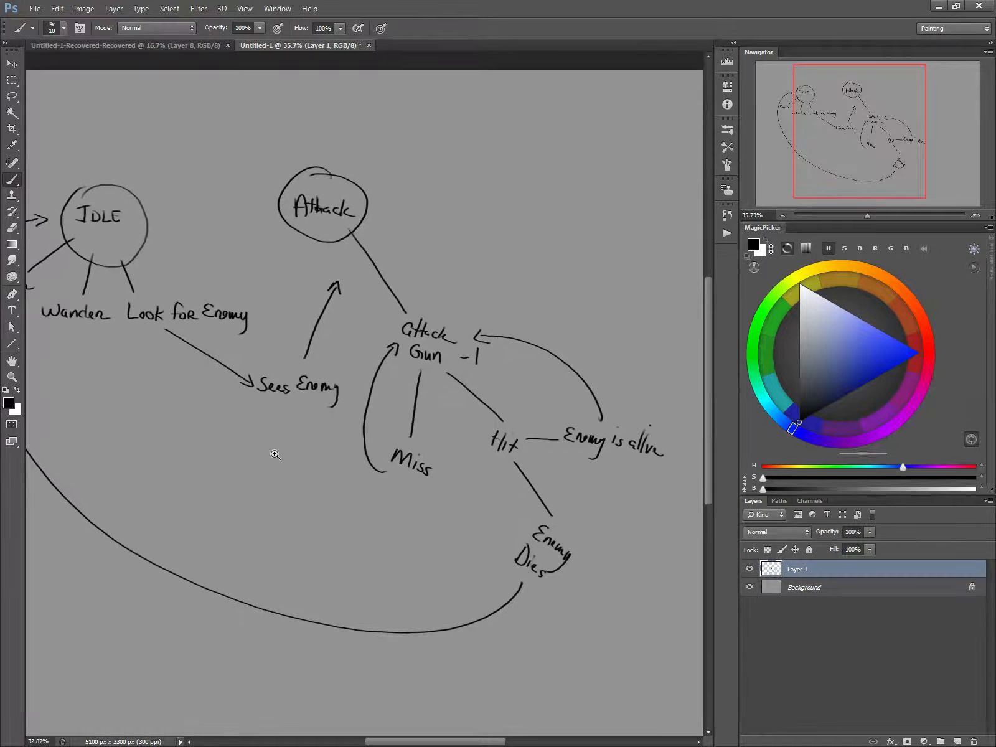
{"action": "scroll", "scroll_direction": "down", "scroll_amount": 3}
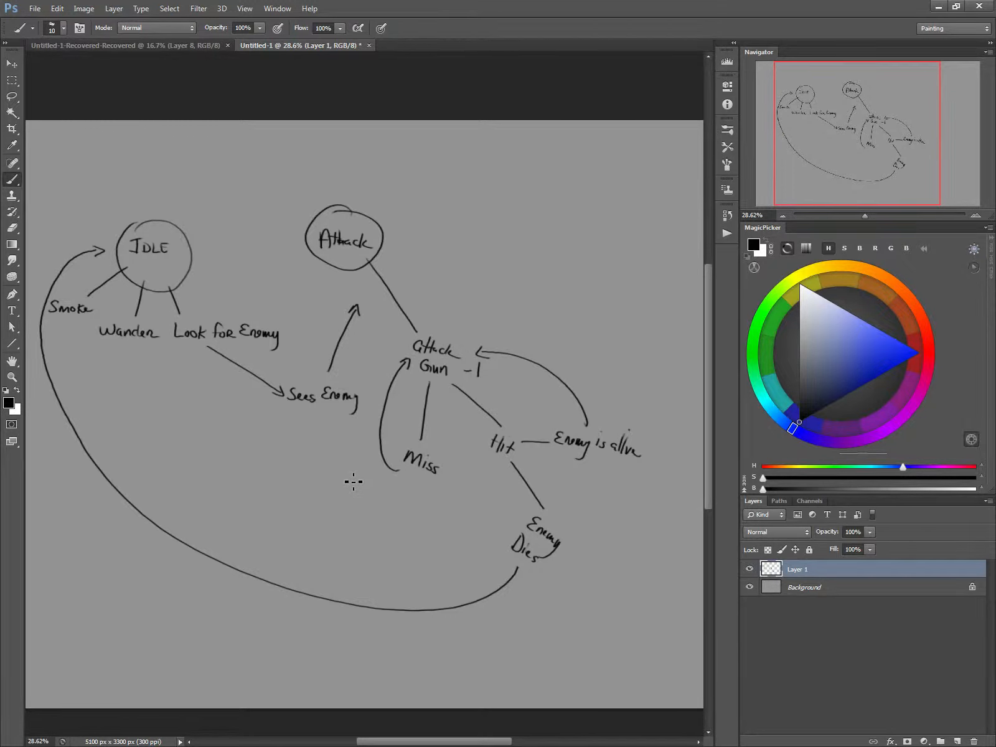
{"action": "mouse_move", "coordinate": [480, 475]}
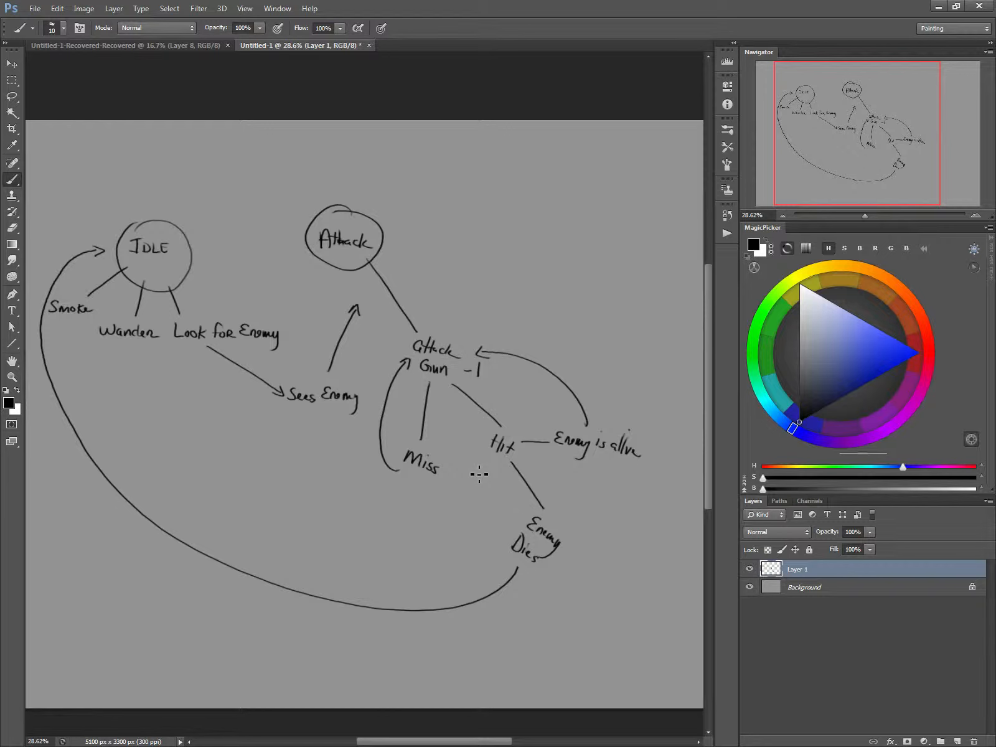
{"action": "mouse_move", "coordinate": [516, 507]}
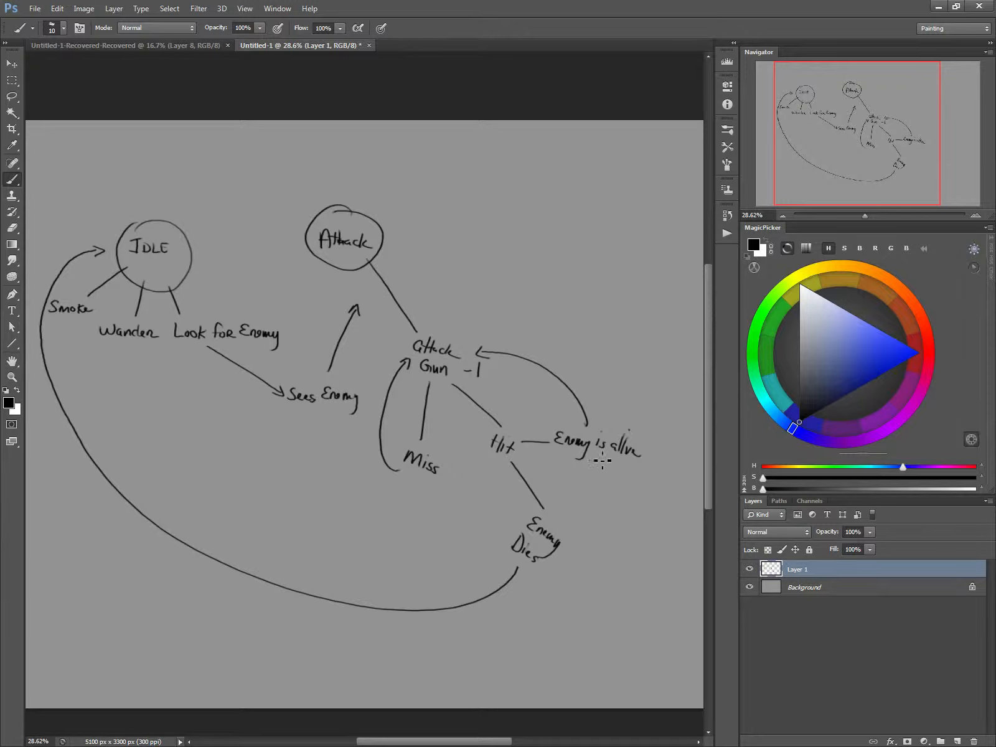
{"action": "mouse_move", "coordinate": [627, 466]}
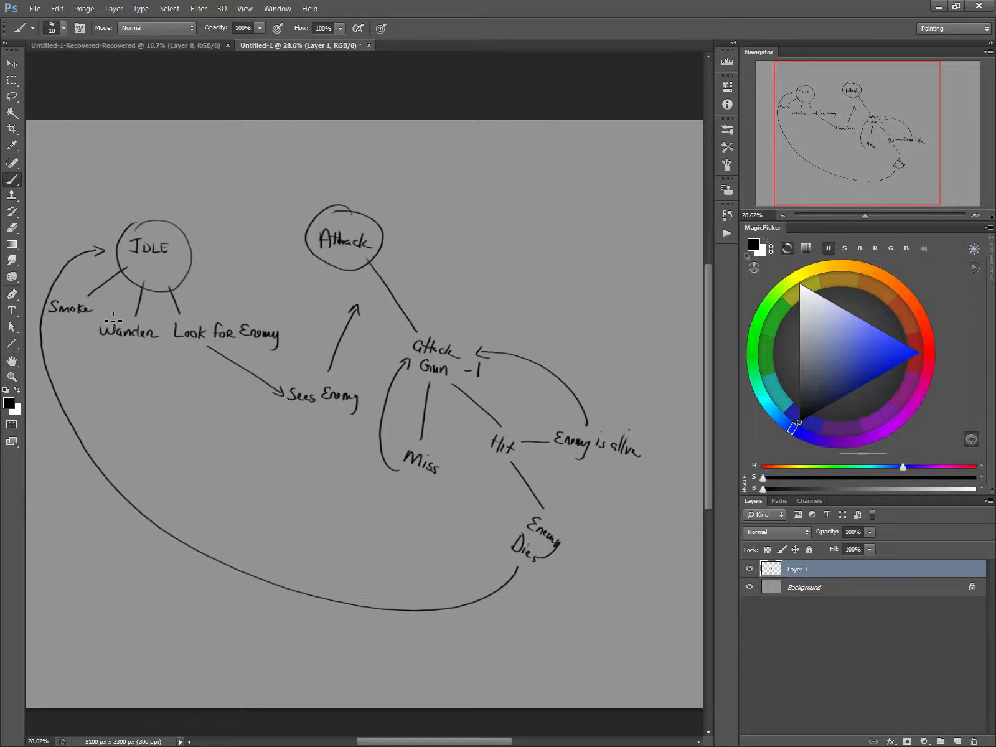
{"action": "mouse_move", "coordinate": [550, 233]}
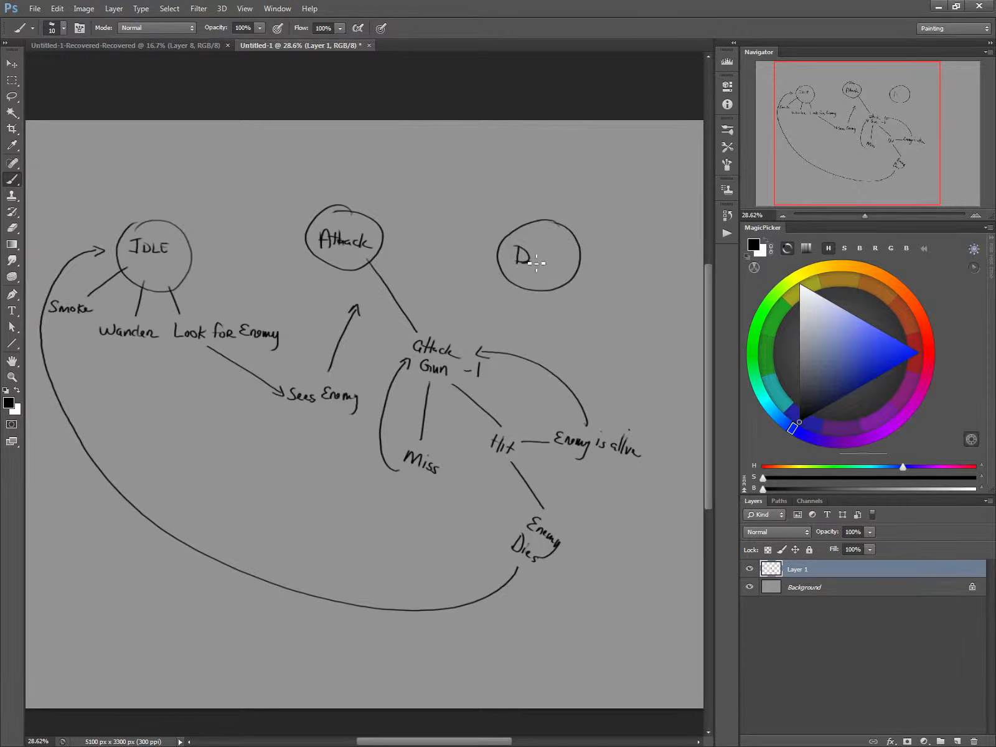
Step: Continue handwriting the Death state label on the right
{"action": "left_click", "coordinate": [539, 258]}
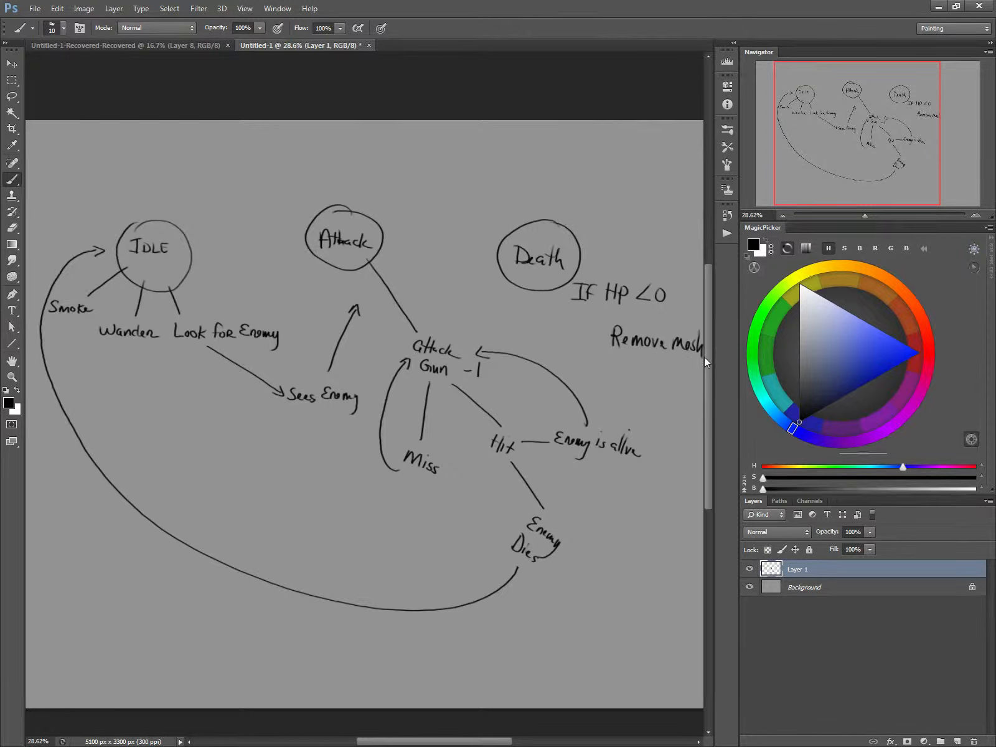
{"action": "mouse_move", "coordinate": [403, 557]}
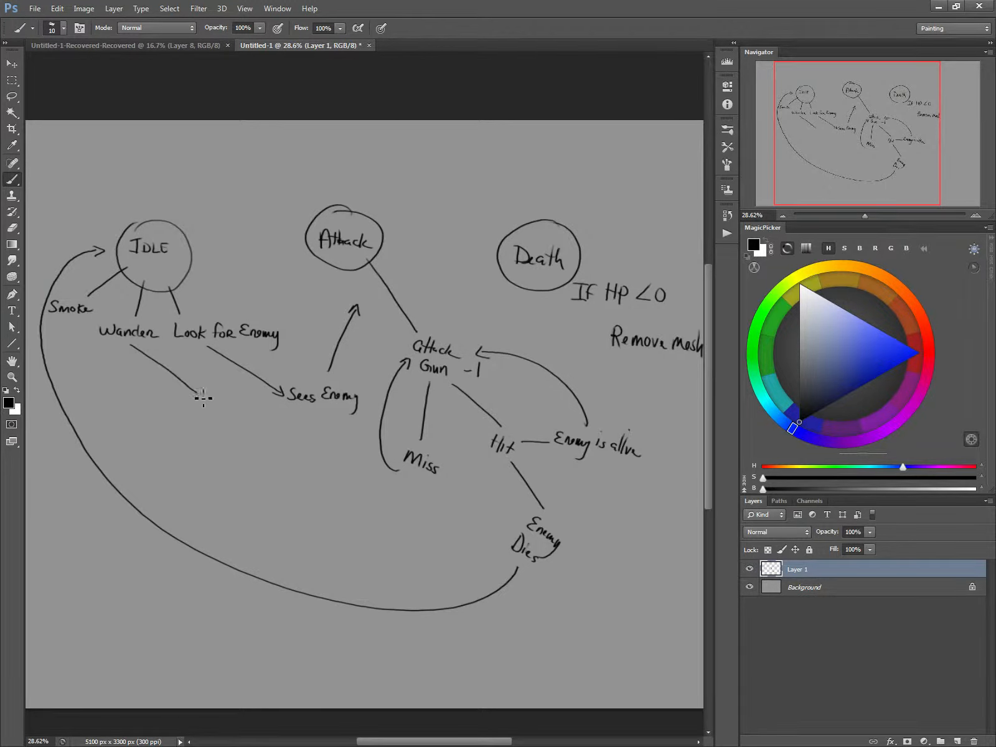
{"action": "mouse_move", "coordinate": [102, 633]}
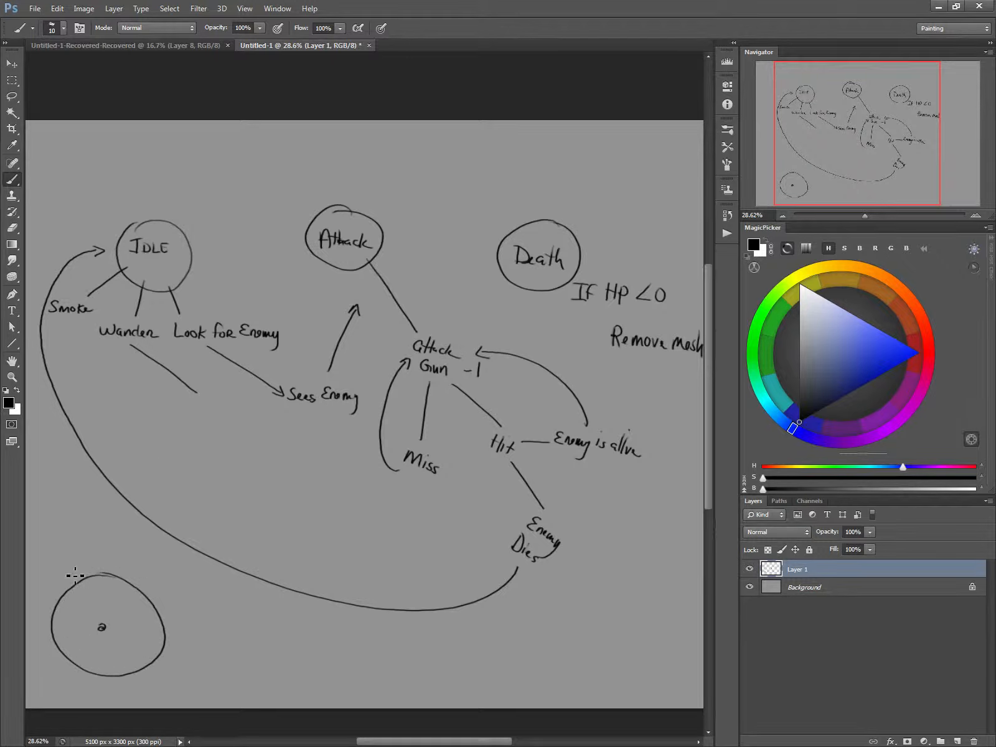
{"action": "mouse_move", "coordinate": [223, 640]}
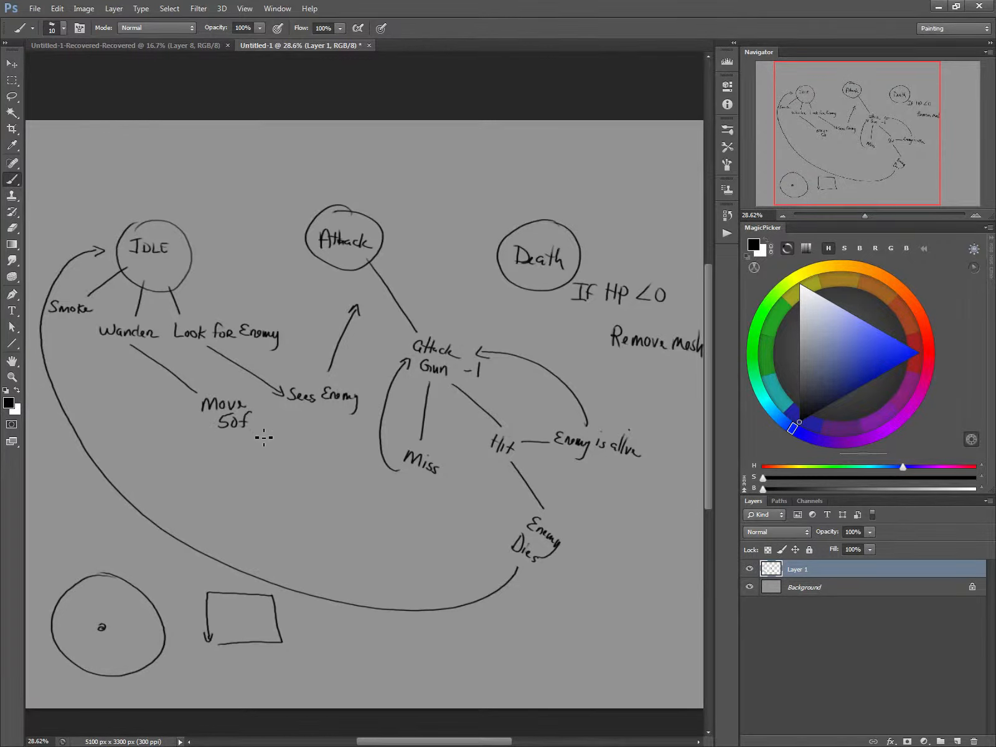
{"action": "mouse_move", "coordinate": [260, 426]}
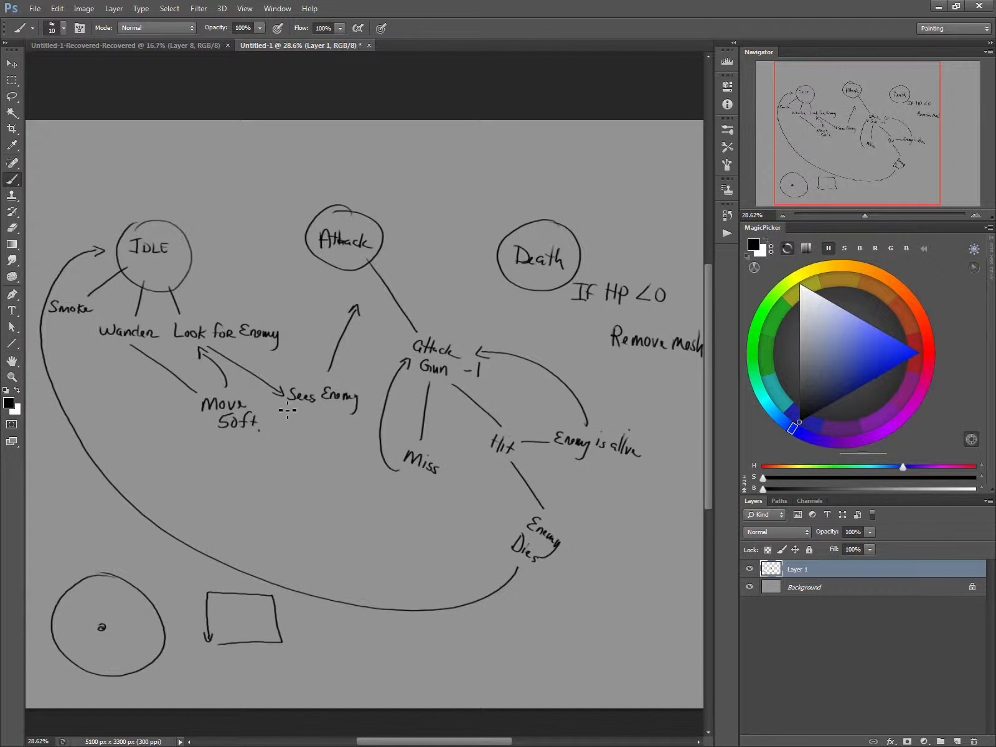
{"action": "mouse_move", "coordinate": [216, 369]}
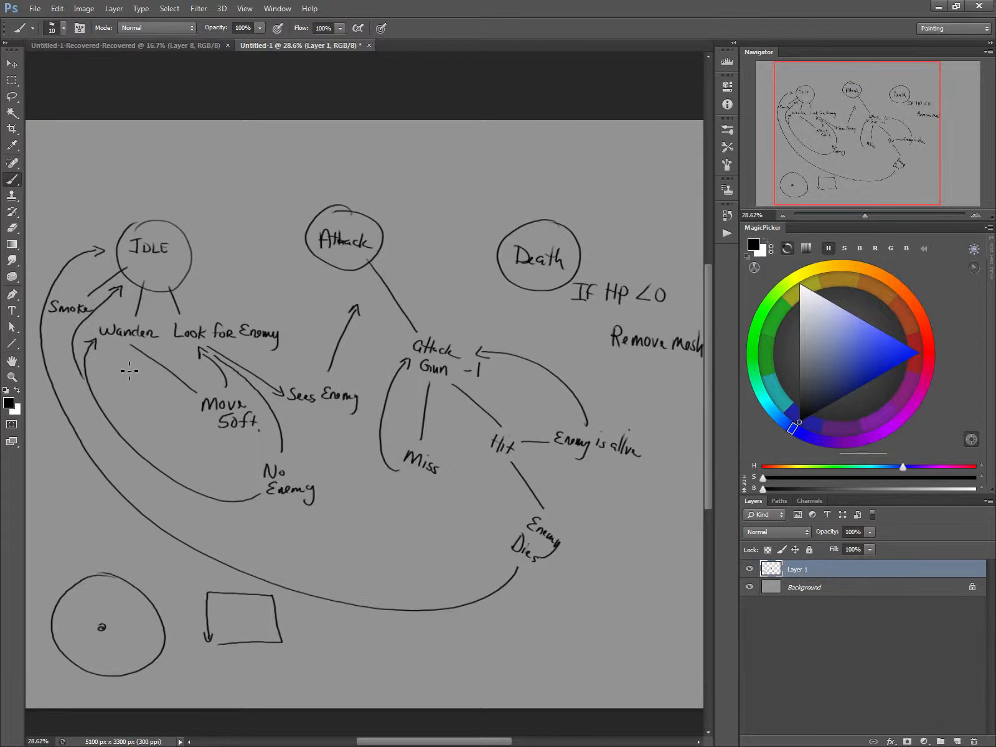
{"action": "mouse_move", "coordinate": [106, 317]}
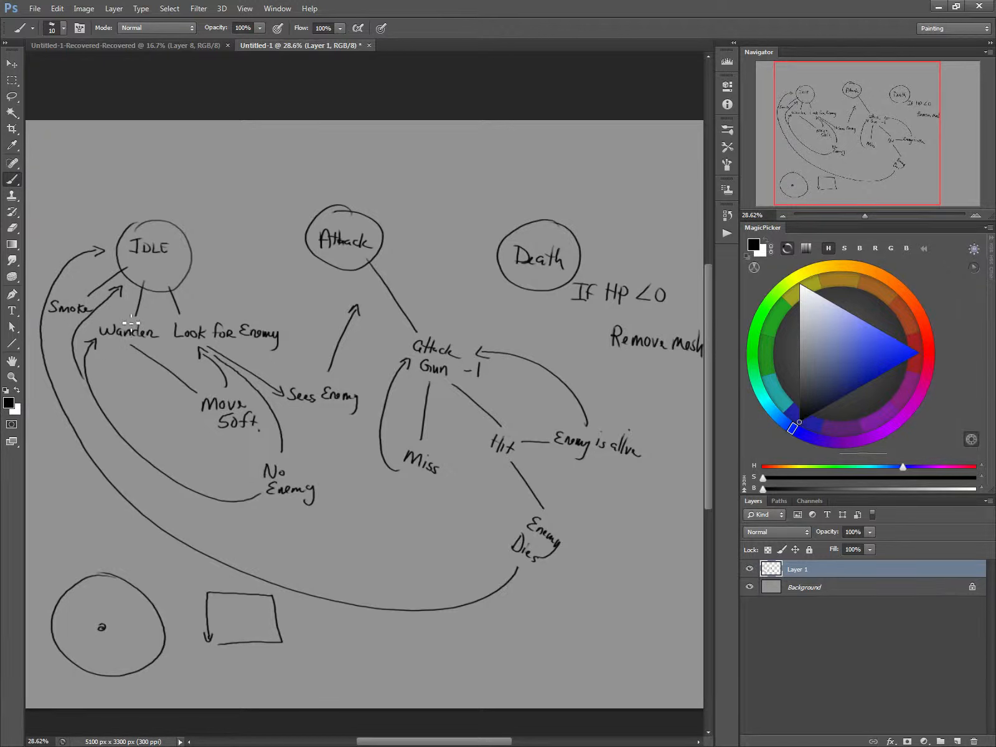
{"action": "mouse_move", "coordinate": [289, 307]}
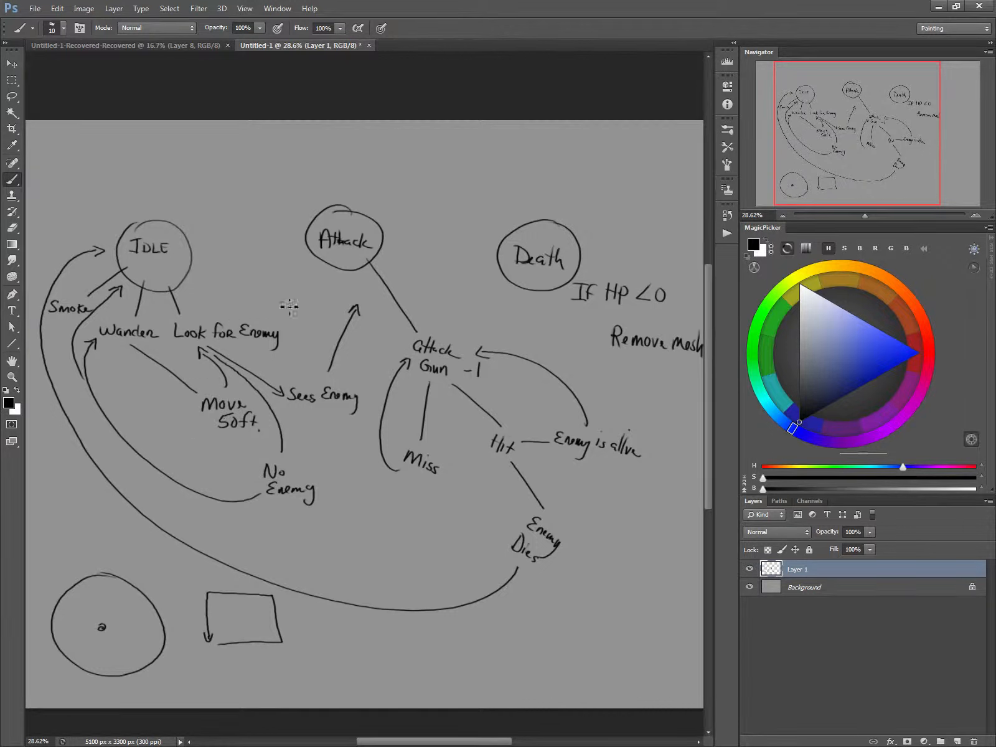
{"action": "mouse_move", "coordinate": [447, 289]}
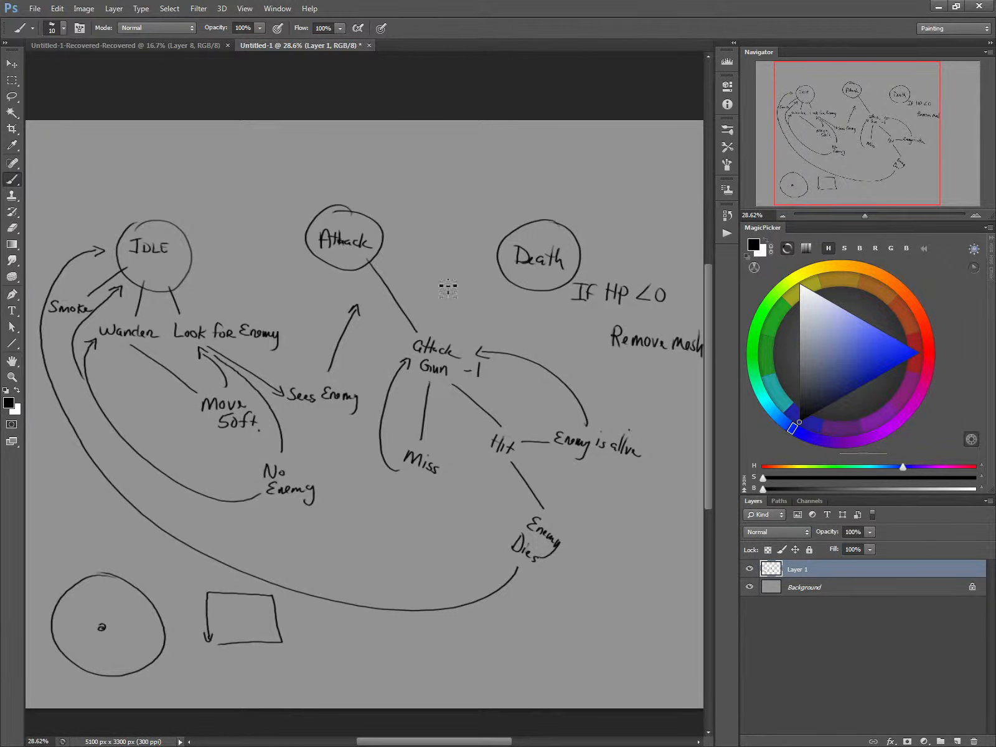
{"action": "mouse_move", "coordinate": [187, 406]}
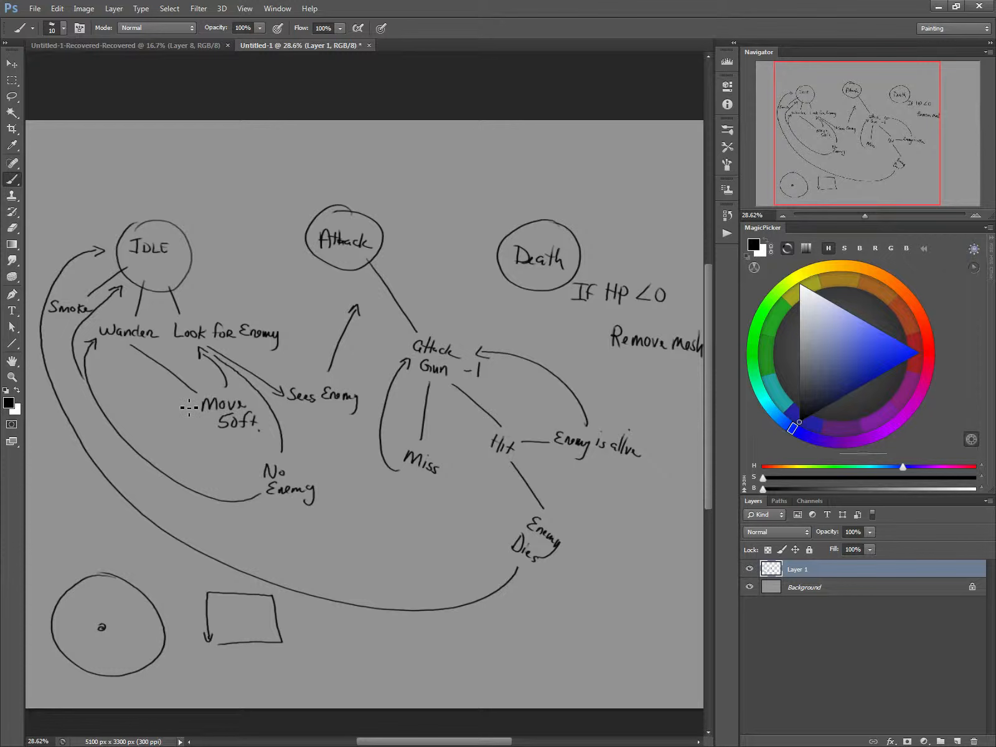
{"action": "mouse_move", "coordinate": [150, 293]}
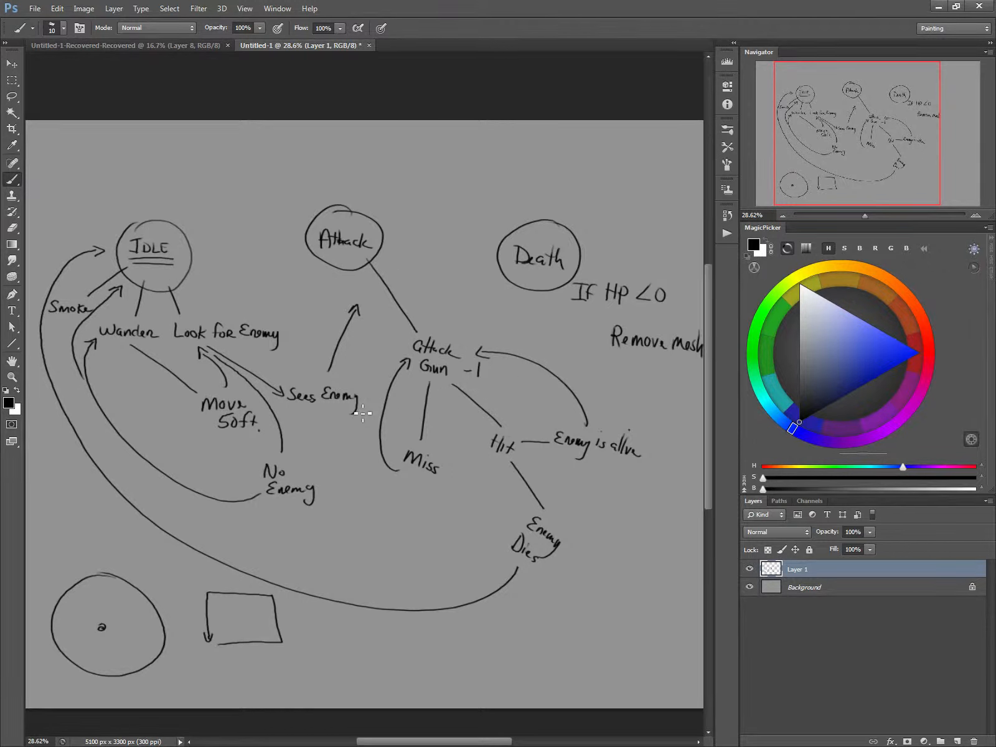
{"action": "mouse_move", "coordinate": [304, 425]}
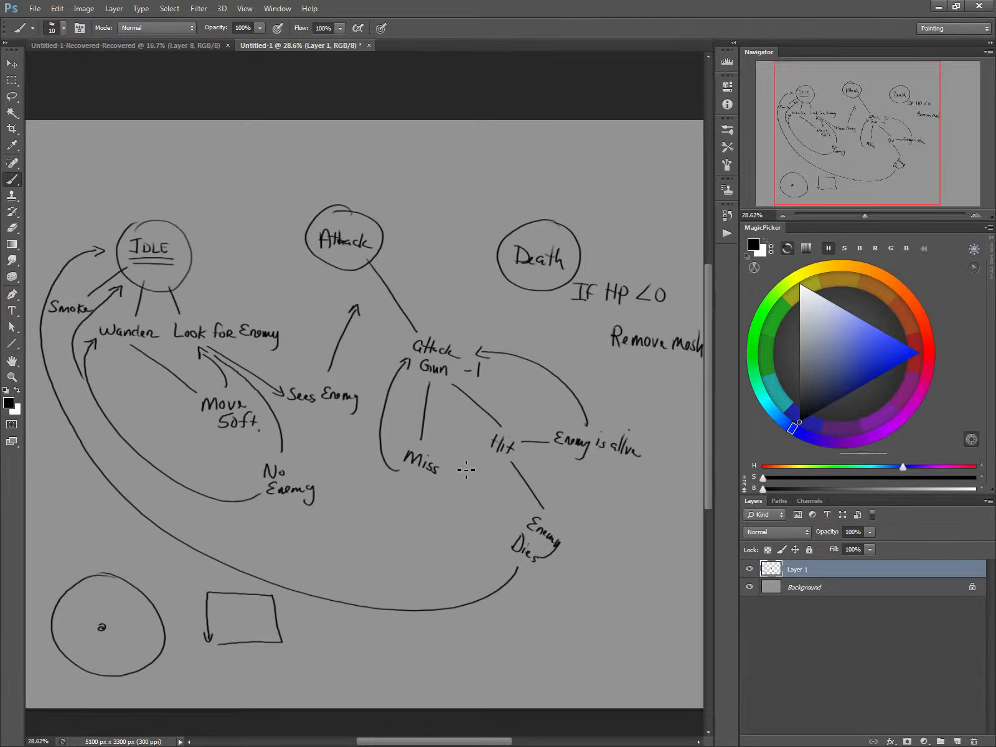
{"action": "mouse_move", "coordinate": [456, 290]}
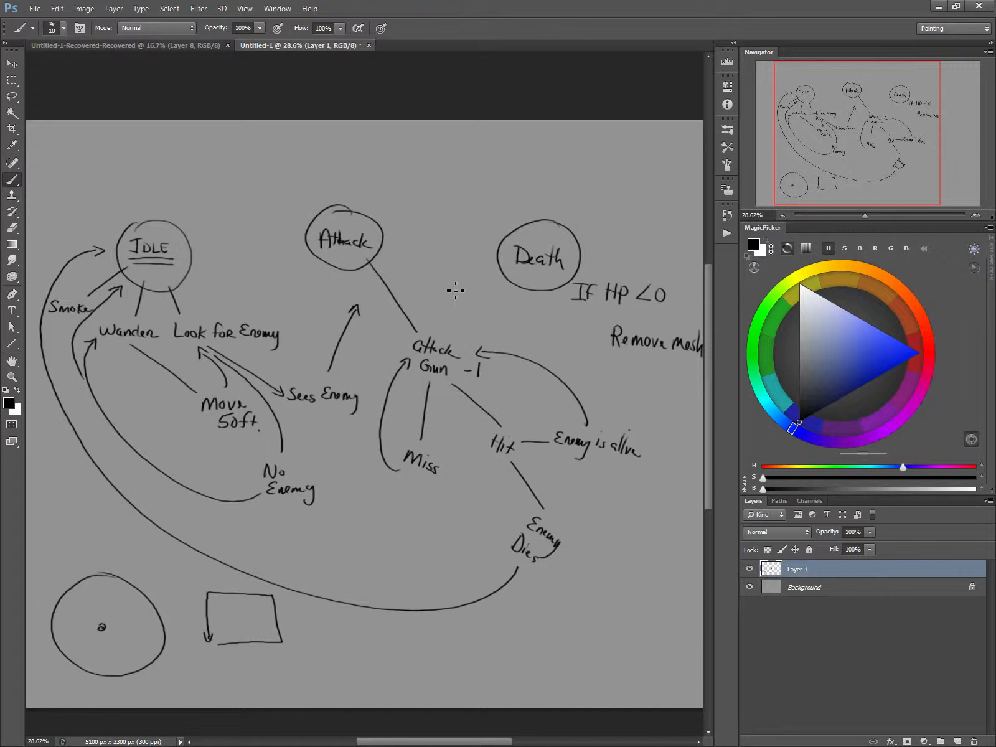
{"action": "mouse_move", "coordinate": [446, 232]}
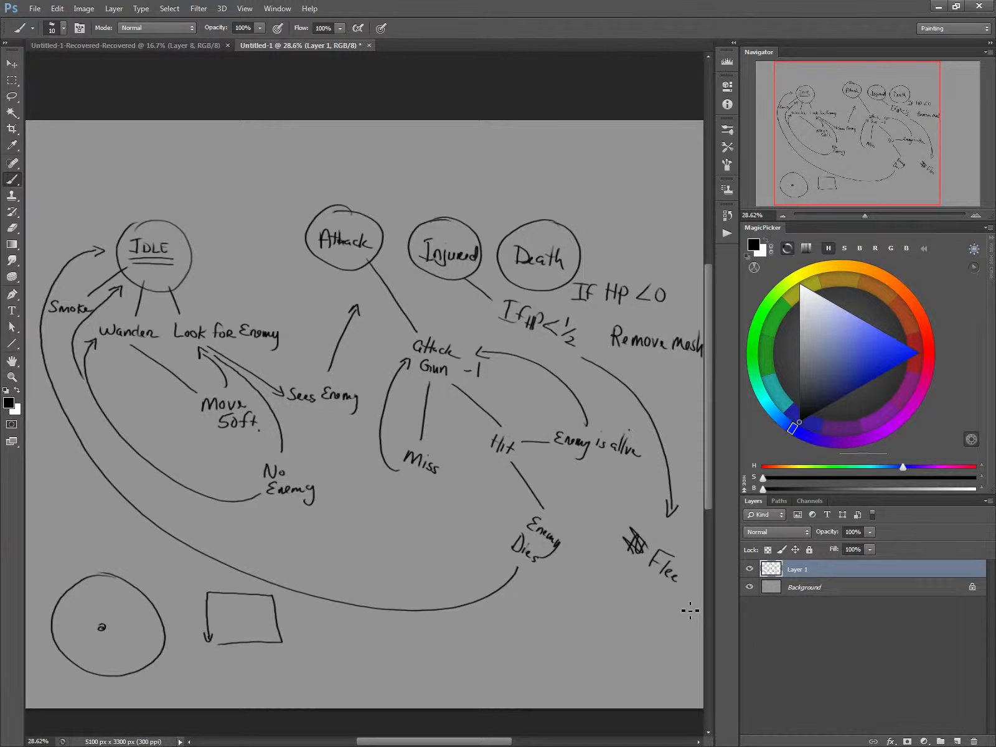
{"action": "mouse_move", "coordinate": [673, 610]}
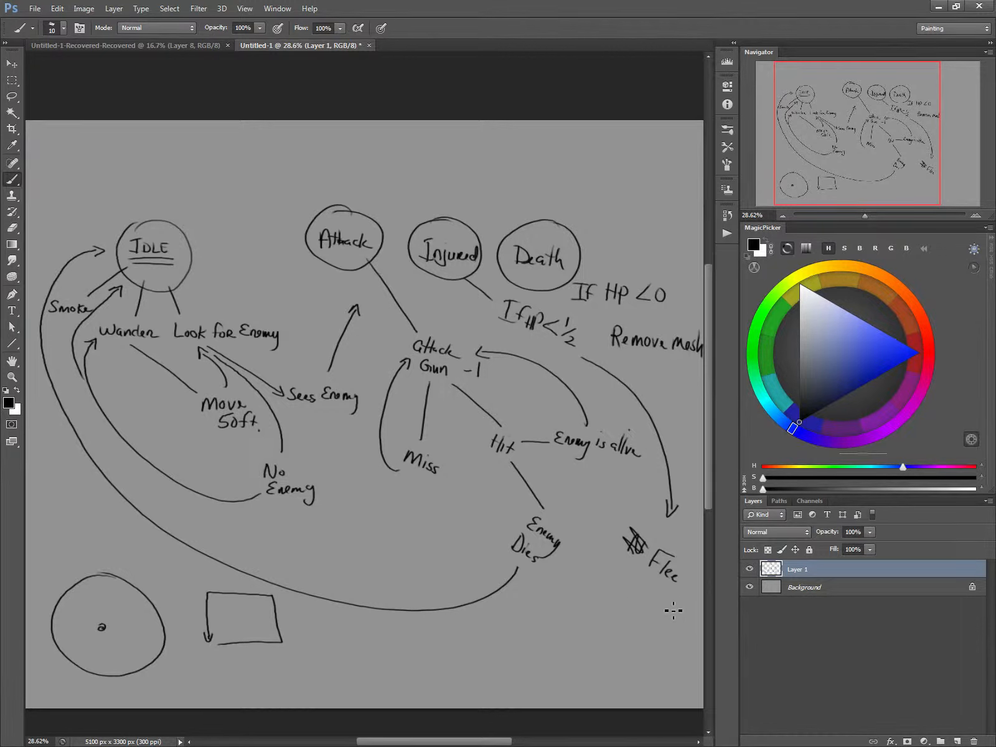
{"action": "mouse_move", "coordinate": [608, 639]}
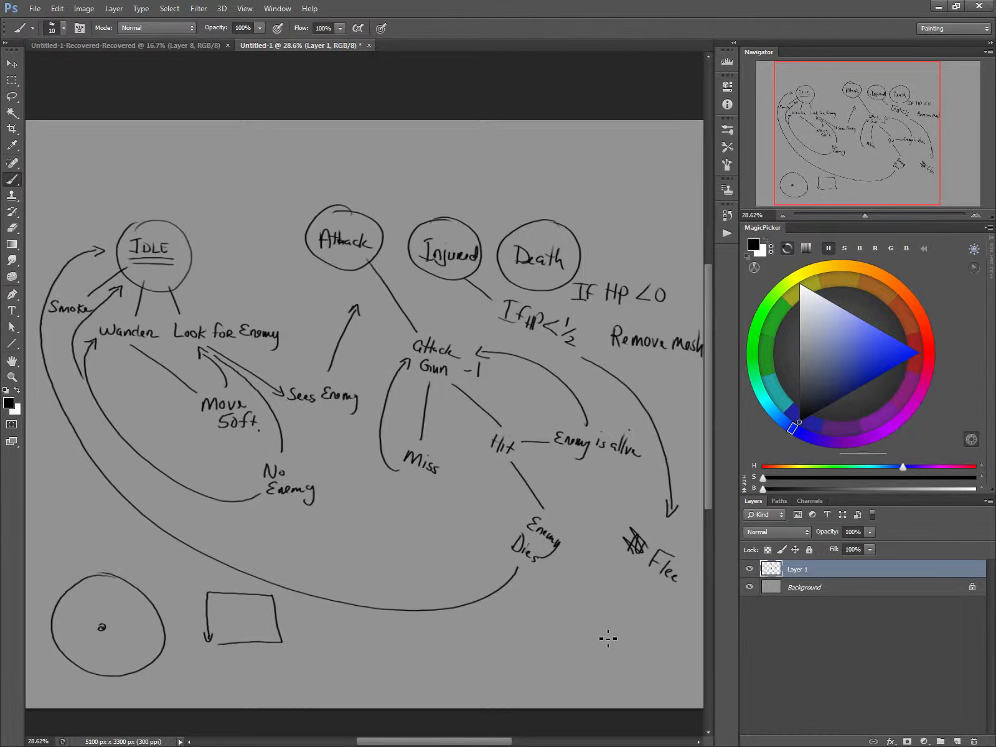
{"action": "mouse_move", "coordinate": [649, 651]}
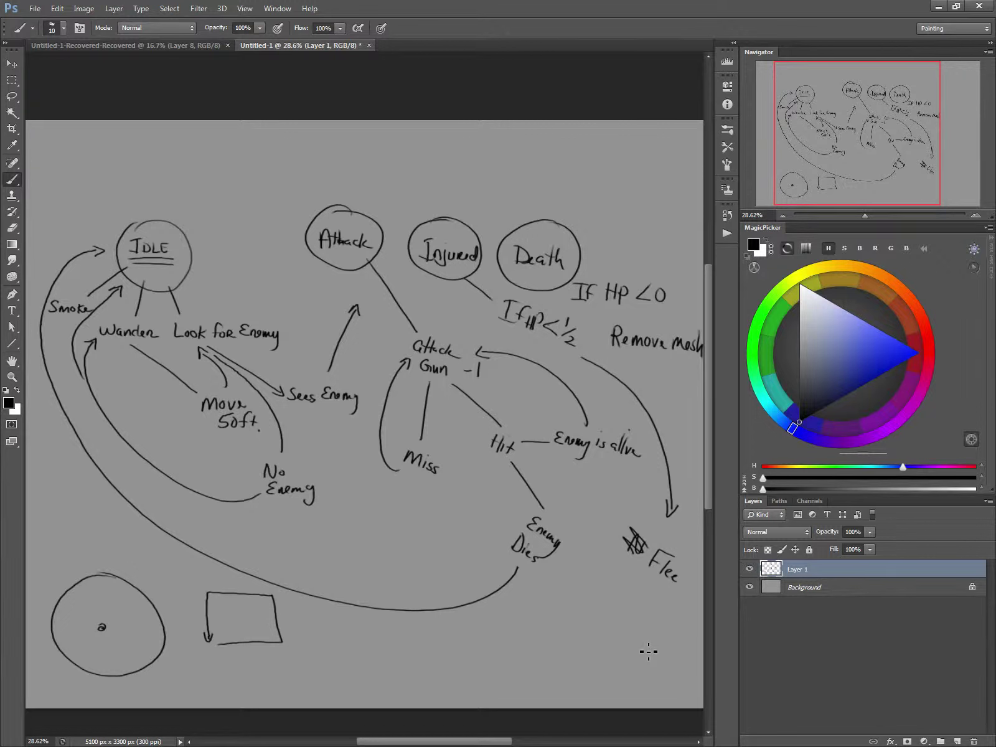
{"action": "mouse_move", "coordinate": [636, 611]}
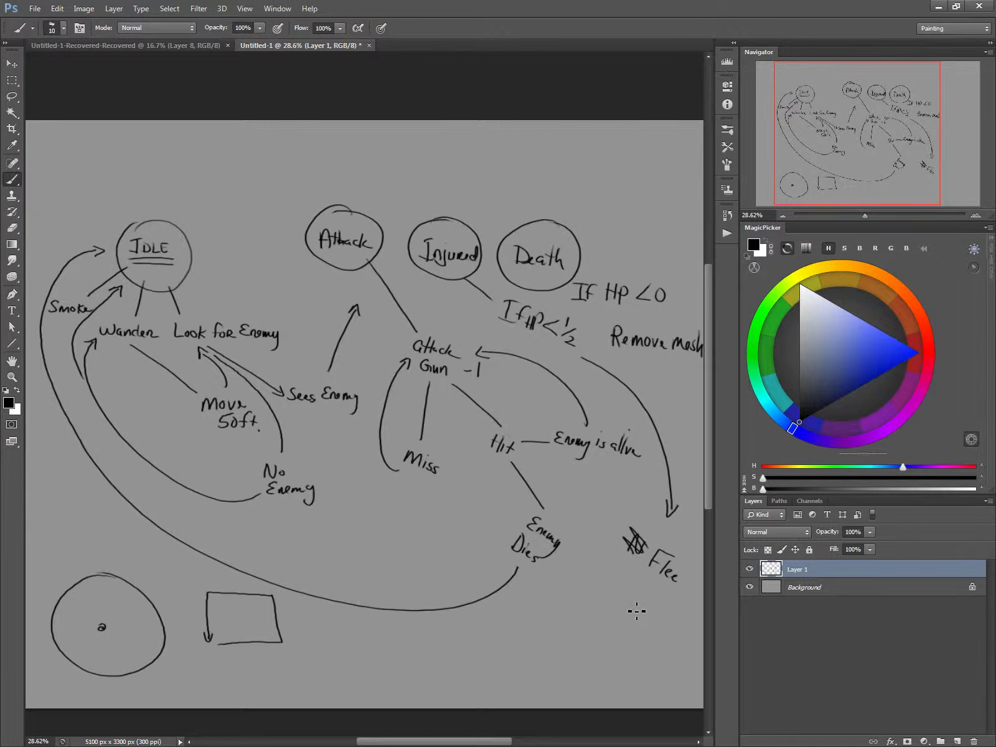
{"action": "mouse_move", "coordinate": [626, 602]}
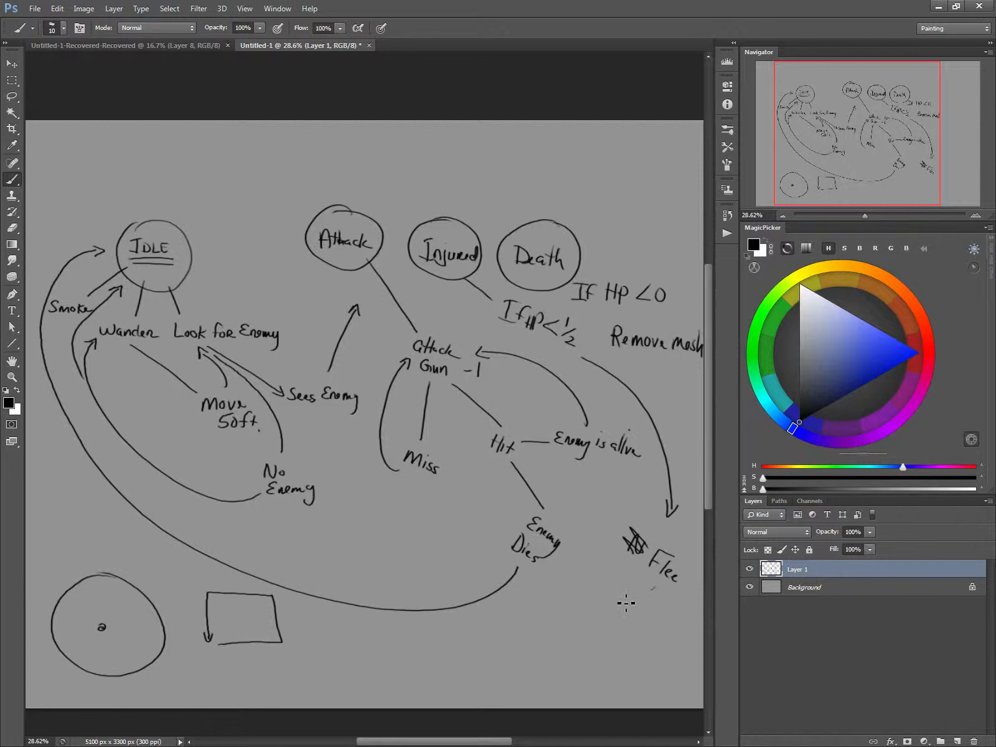
{"action": "mouse_move", "coordinate": [540, 615]}
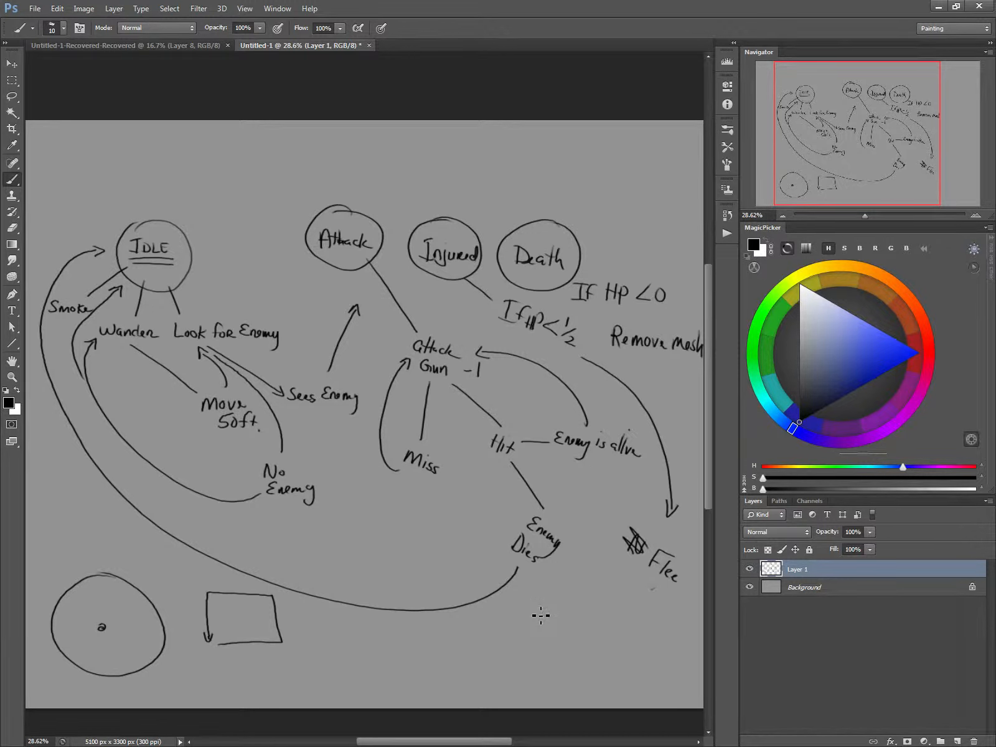
{"action": "mouse_move", "coordinate": [662, 589]}
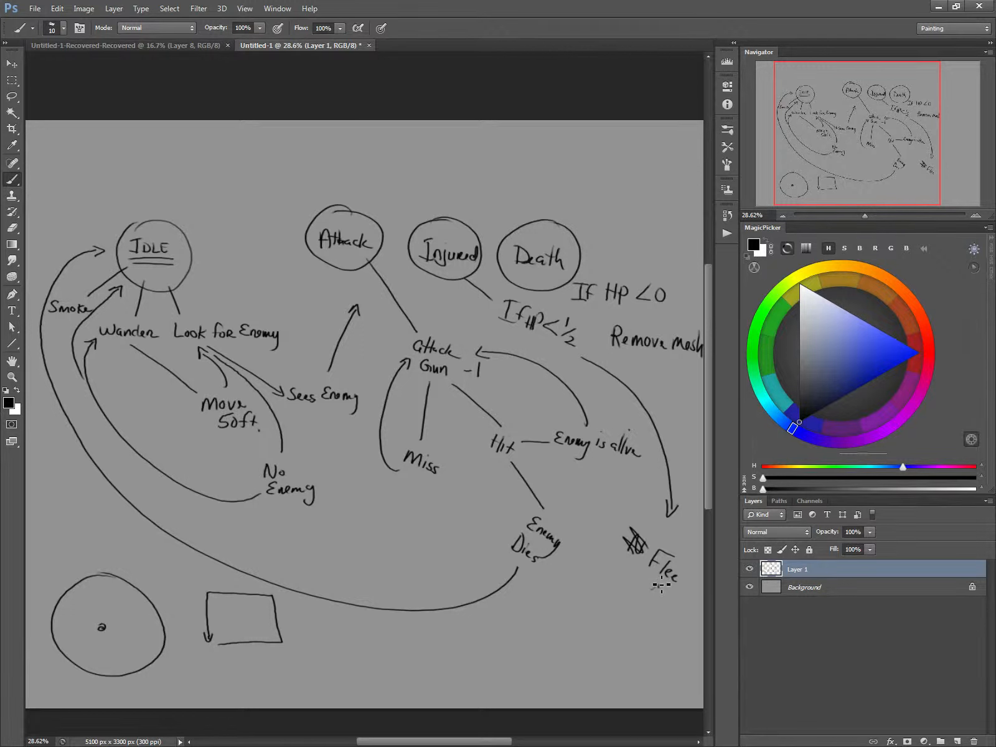
{"action": "mouse_move", "coordinate": [664, 602]}
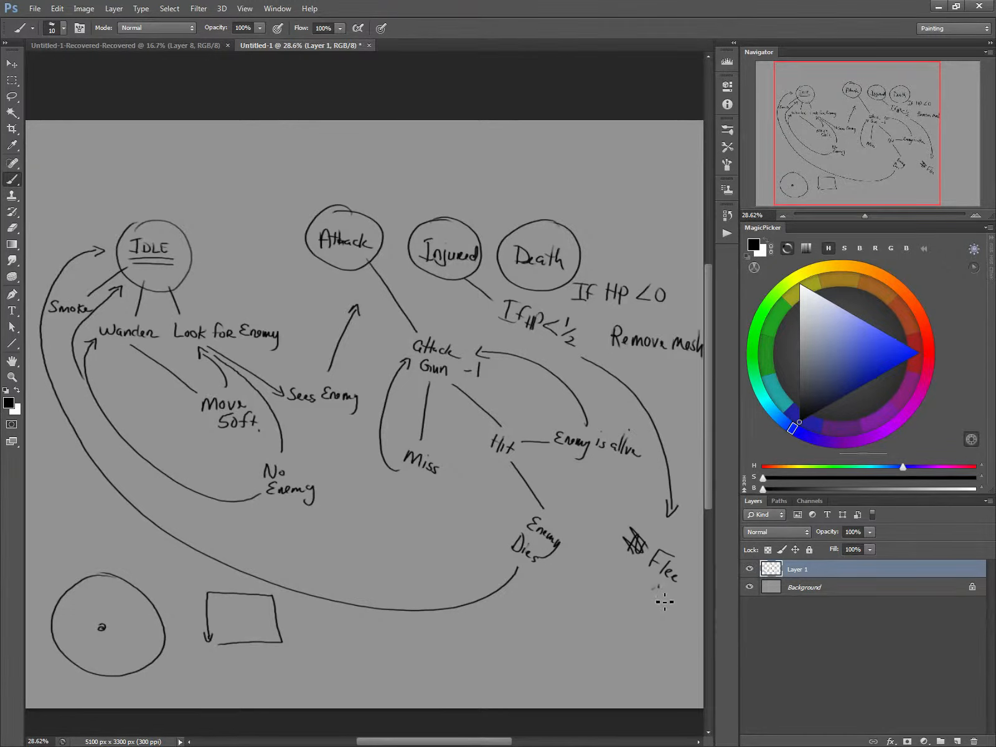
{"action": "mouse_move", "coordinate": [649, 591]}
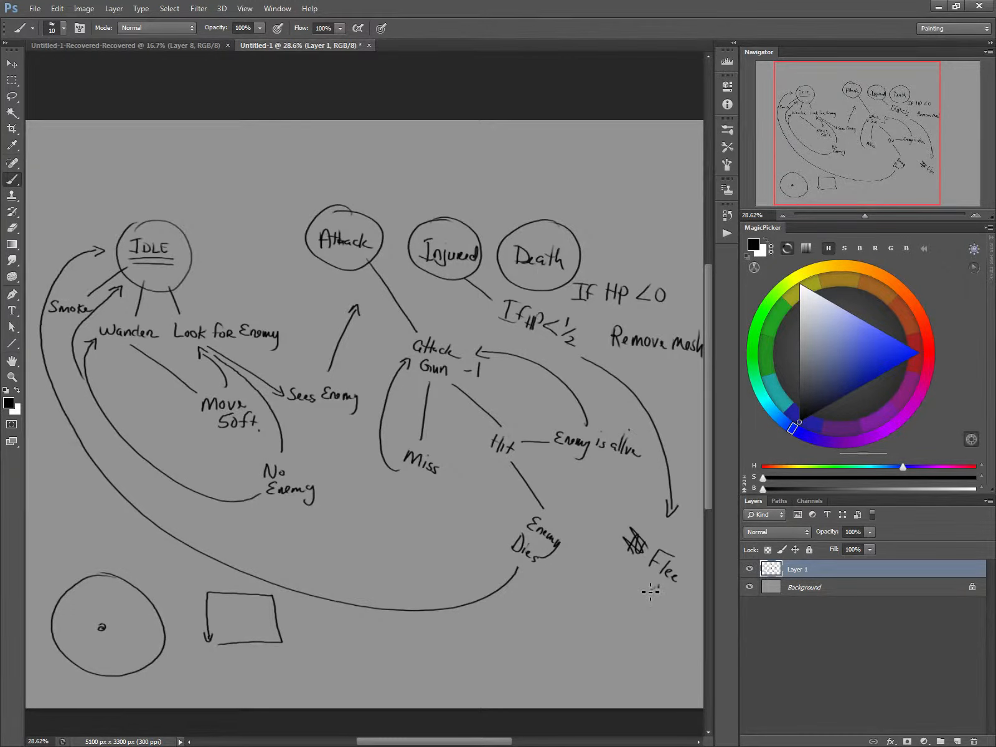
{"action": "mouse_move", "coordinate": [657, 594]}
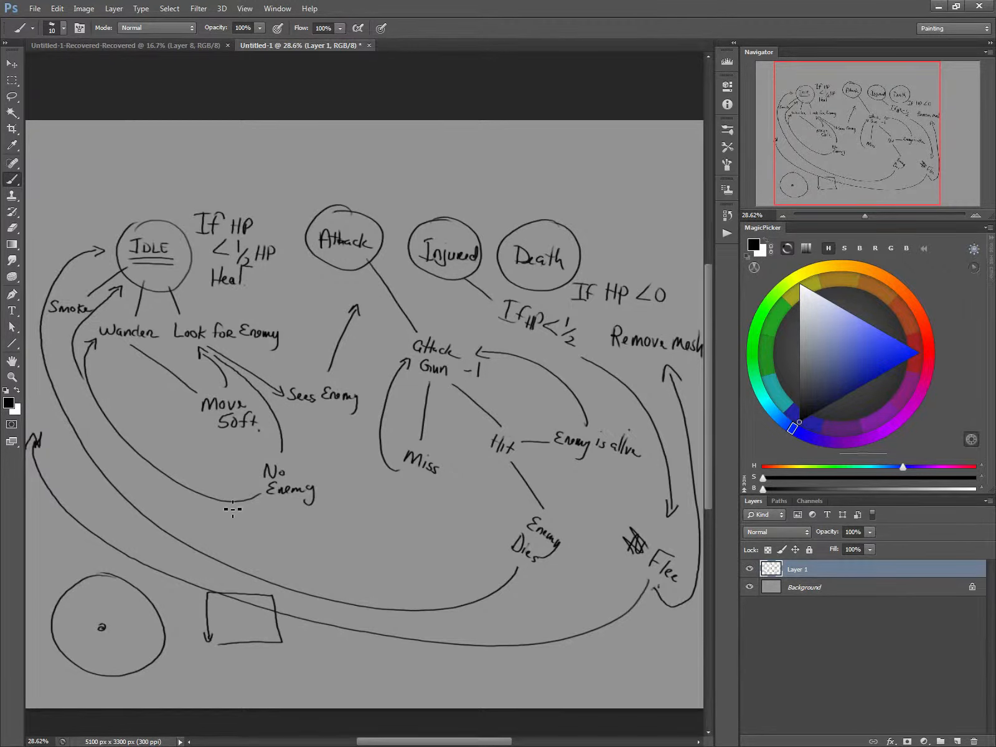
{"action": "mouse_move", "coordinate": [287, 523]}
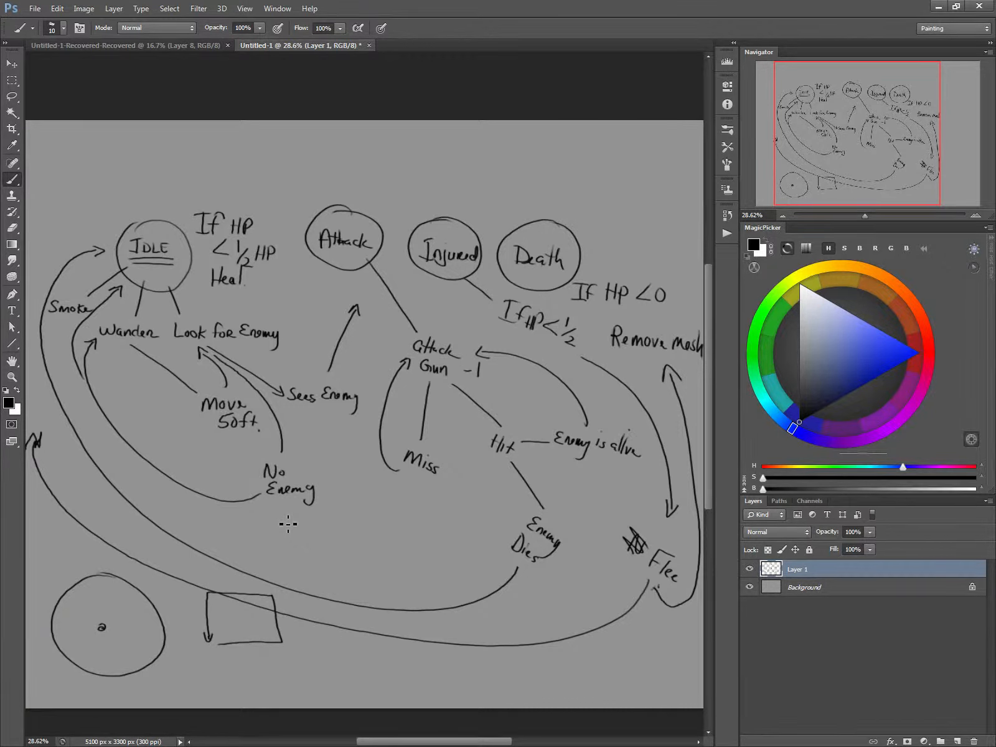
{"action": "mouse_move", "coordinate": [260, 362]}
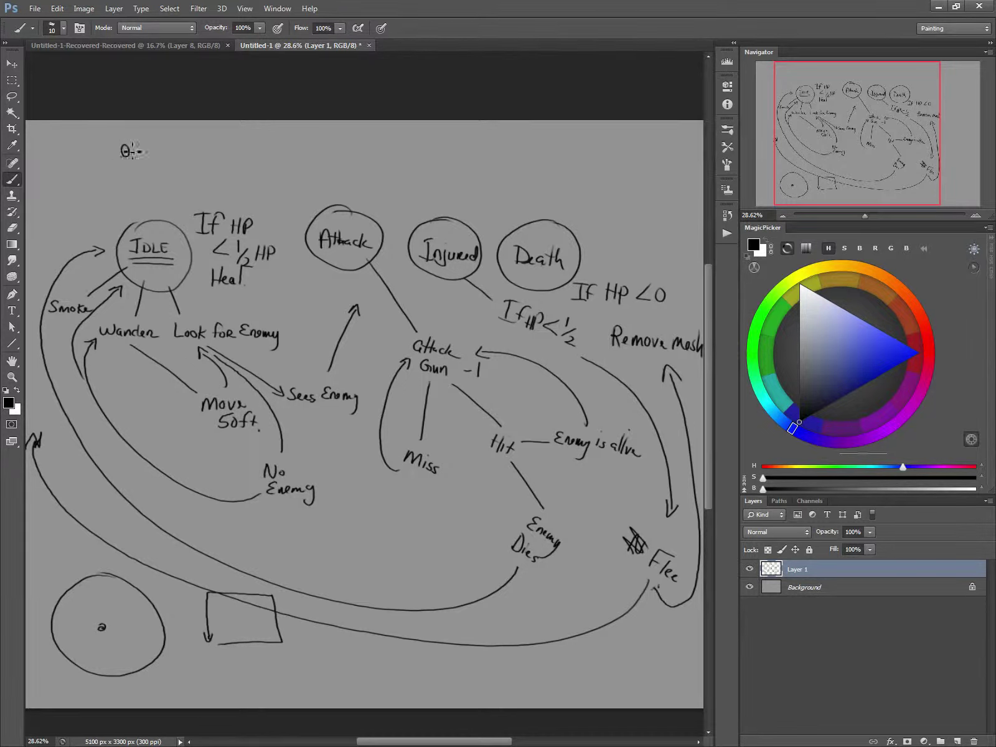
Step: Draw a stick-figure soldier above the IDLE state
{"action": "left_click_drag", "start_coordinate": [126, 145], "coordinate": [125, 172]}
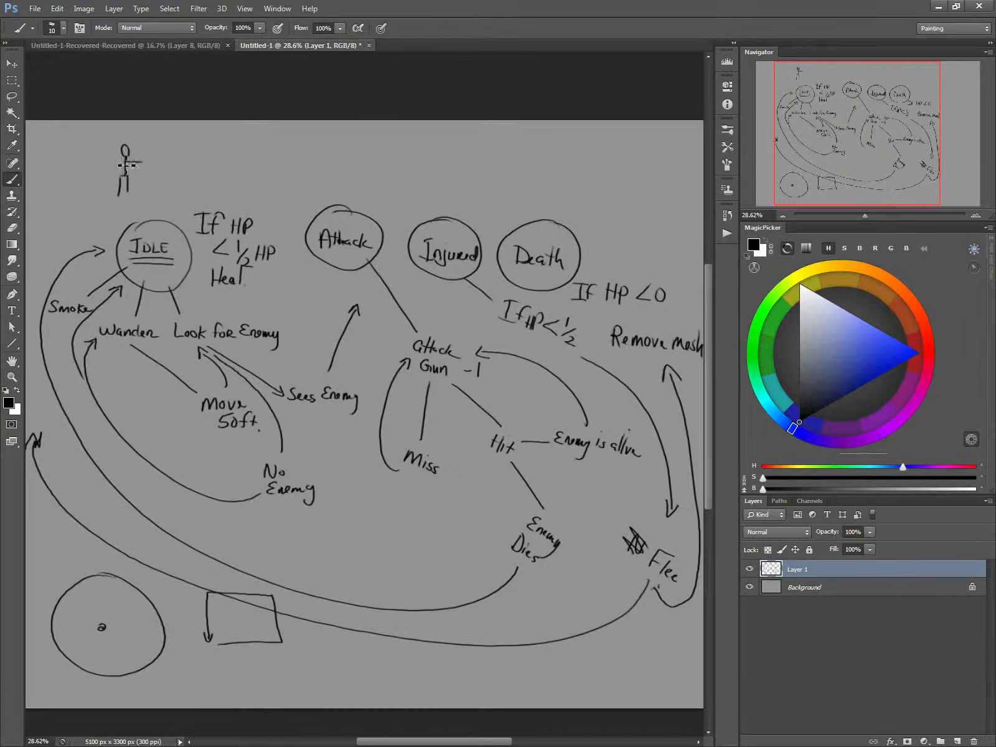
{"action": "mouse_move", "coordinate": [640, 145]}
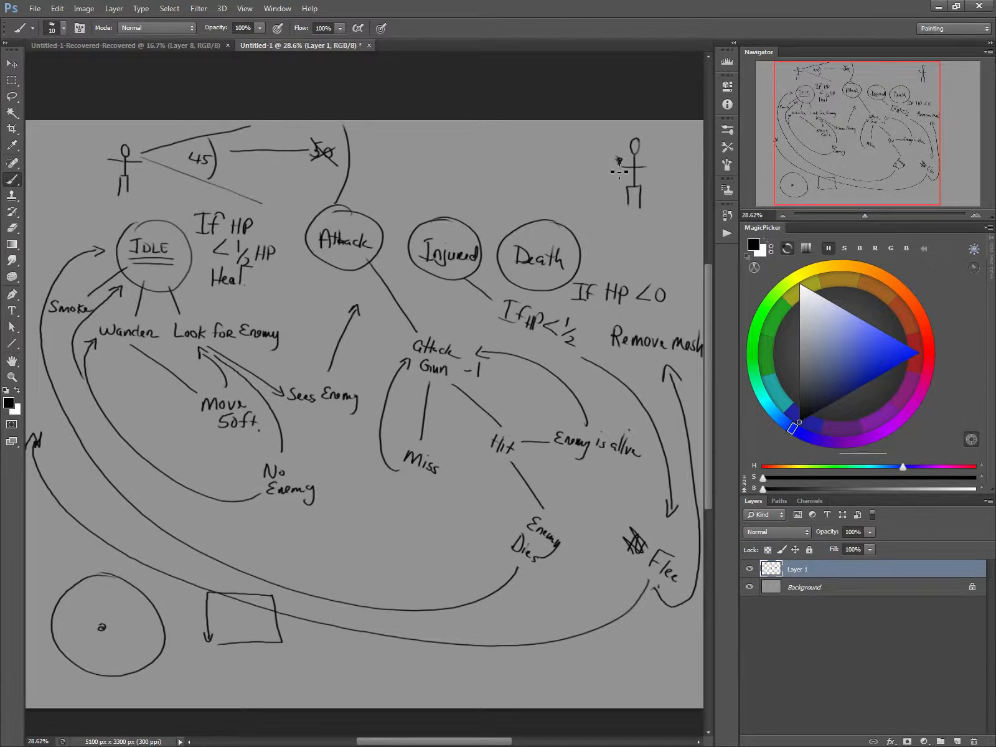
{"action": "mouse_move", "coordinate": [644, 213]}
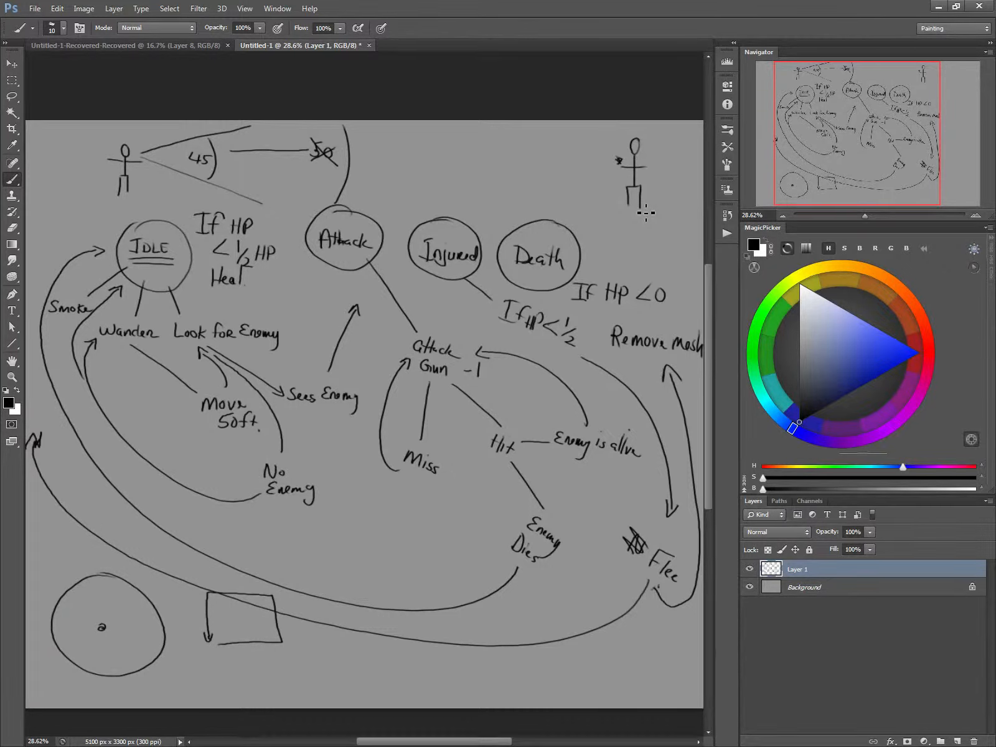
{"action": "mouse_move", "coordinate": [425, 138]}
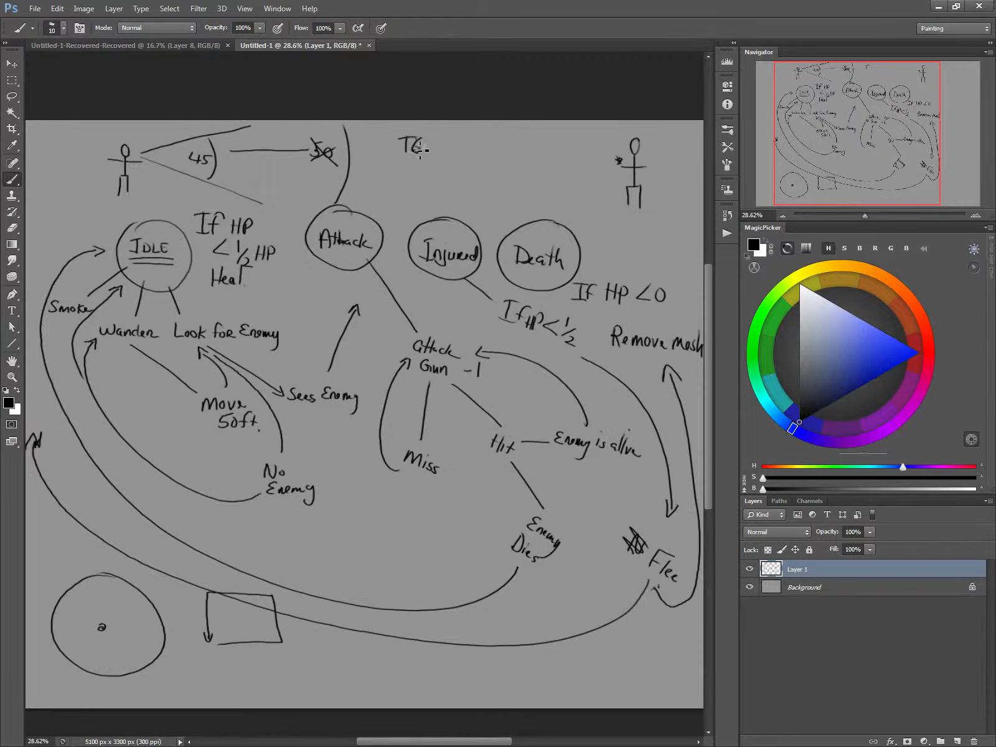
Step: Write the TGE engine note, then start a handwritten note beneath the 50
{"action": "type", "text": "GE"}
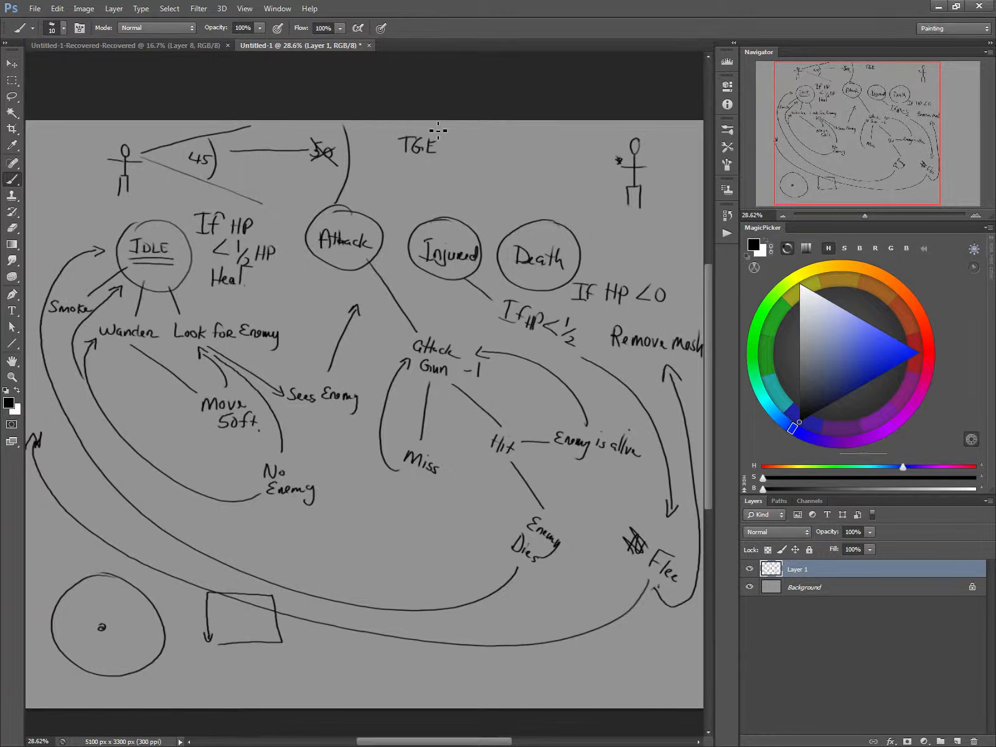
{"action": "mouse_move", "coordinate": [386, 477]}
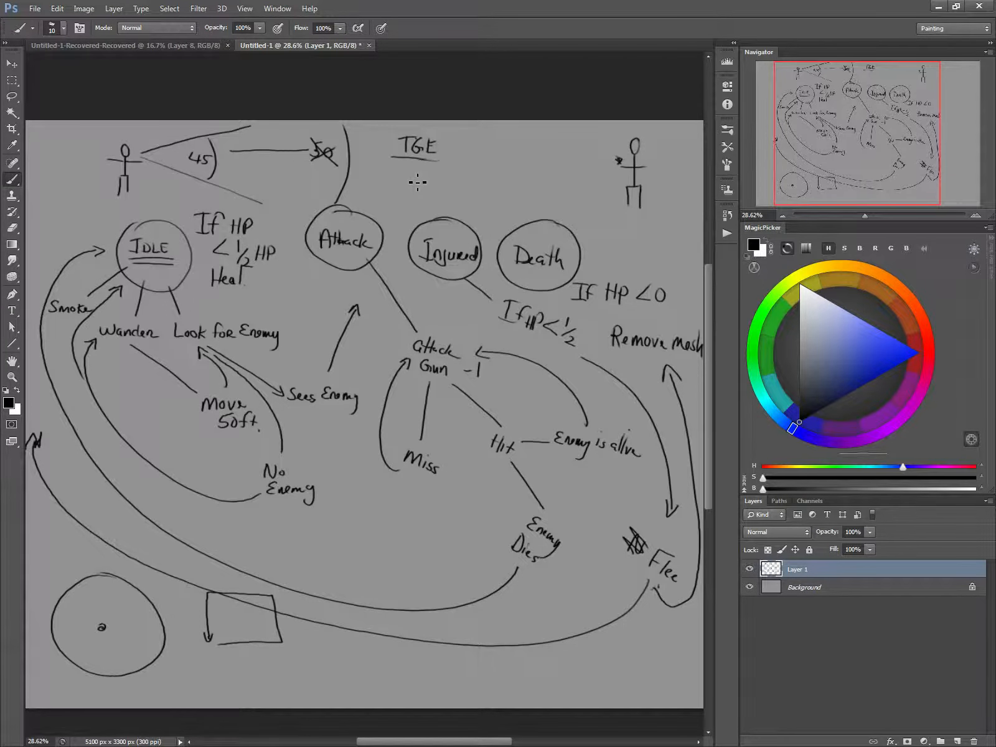
{"action": "mouse_move", "coordinate": [417, 183]}
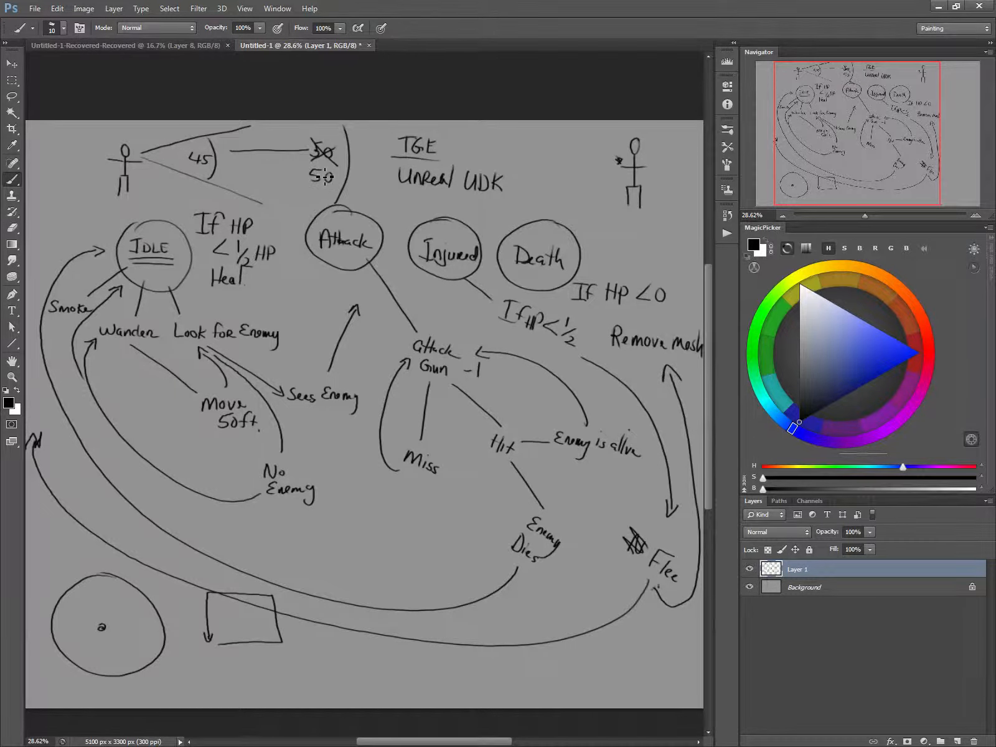
{"action": "left_click", "coordinate": [293, 194]}
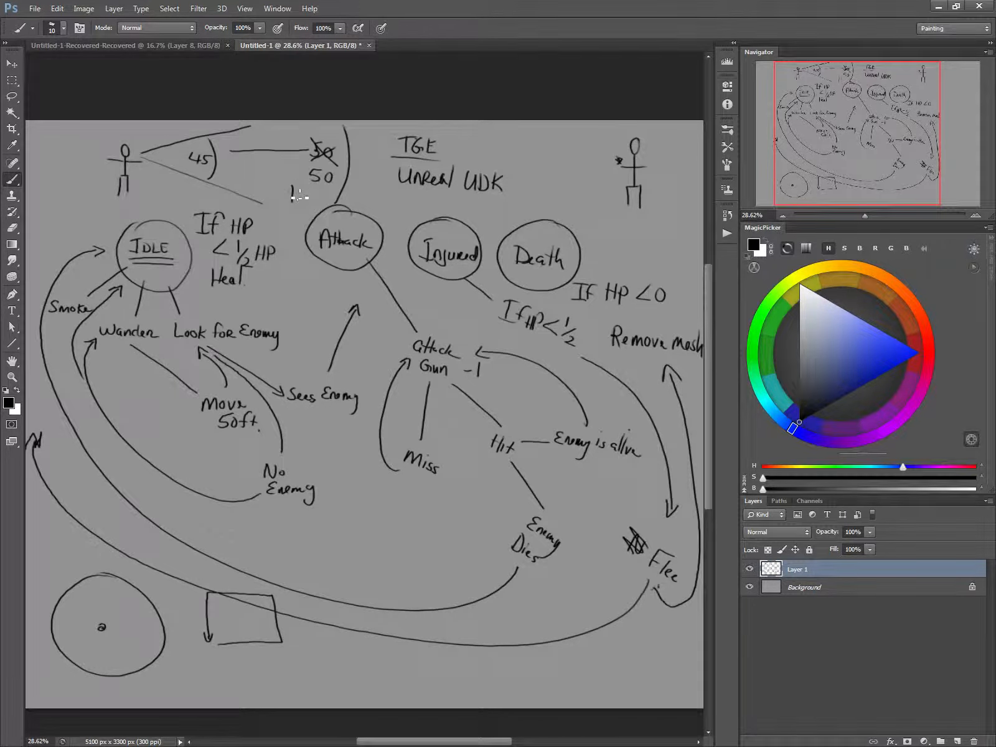
{"action": "left_click", "coordinate": [308, 196]}
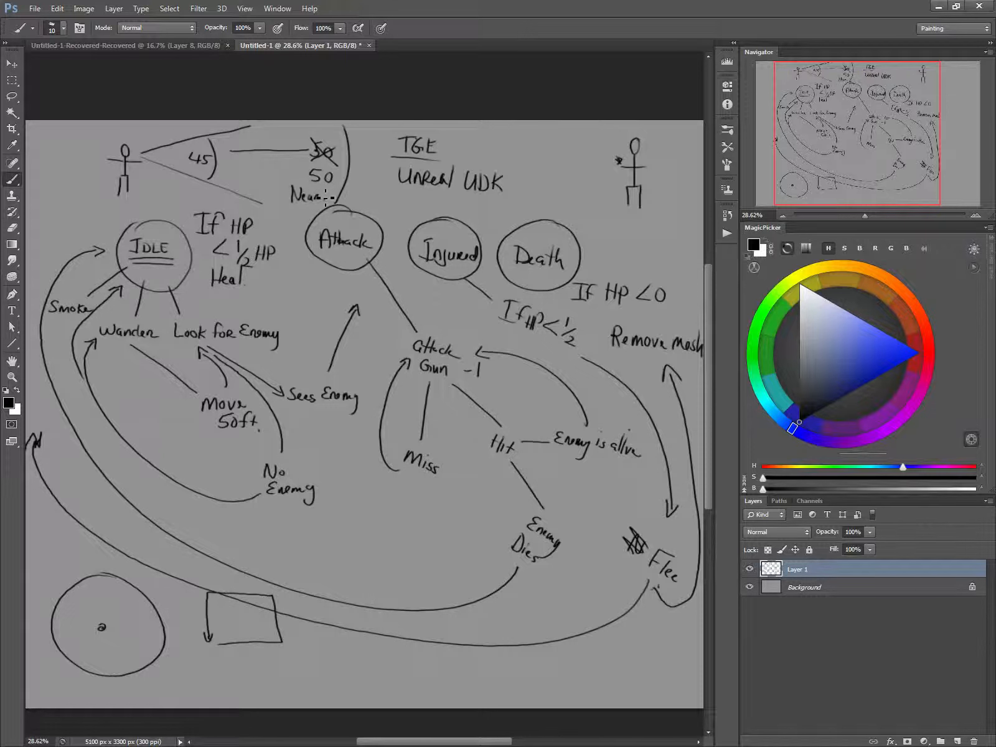